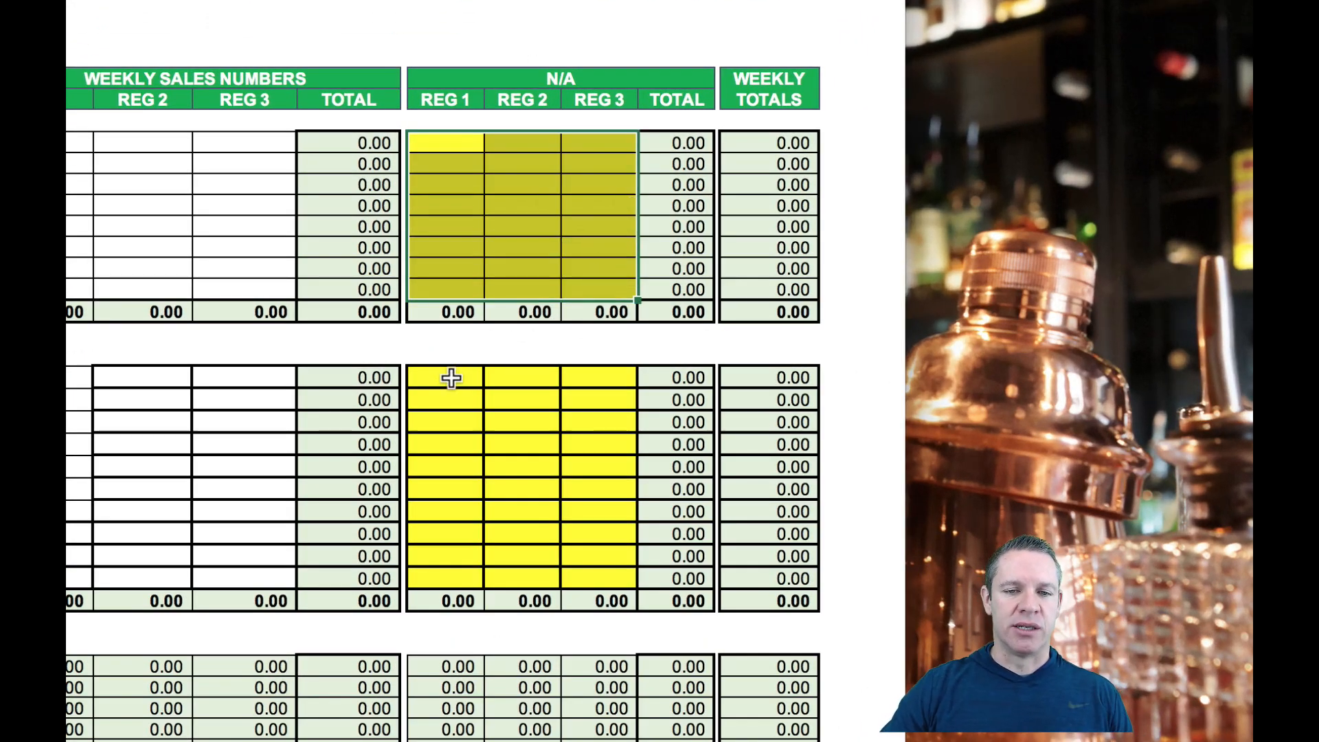
# Select the REG 1 sales and comps range in column F of the report
pyautogui.moveTo(445, 376); pyautogui.dragTo(622, 578)
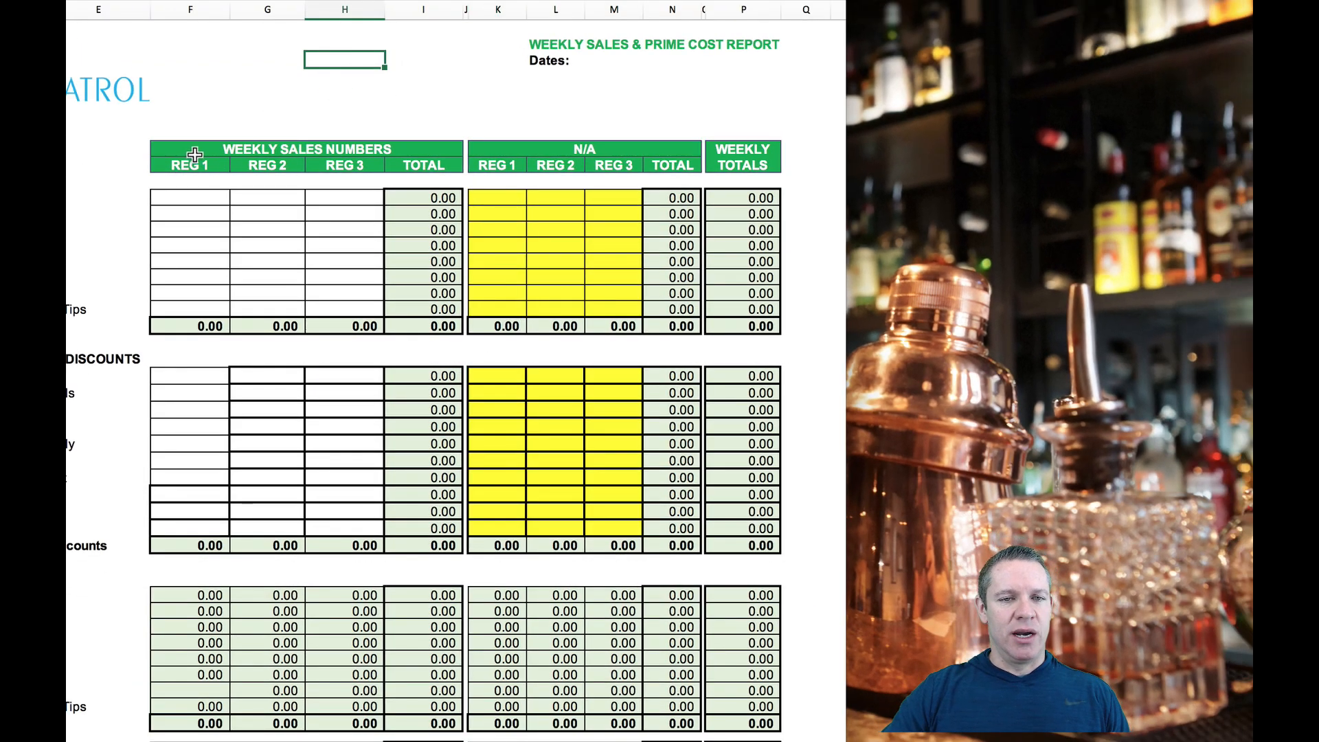
pyautogui.moveTo(602, 148)
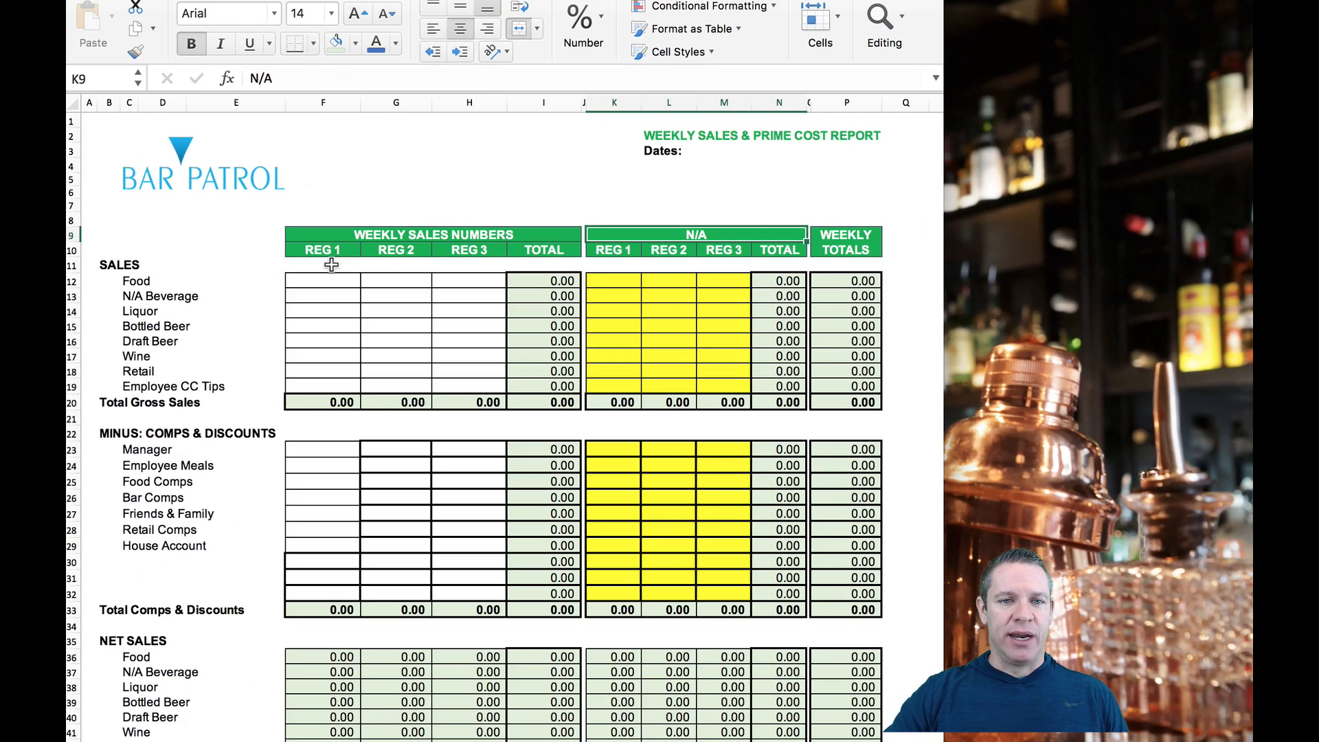
pyautogui.moveTo(416, 290)
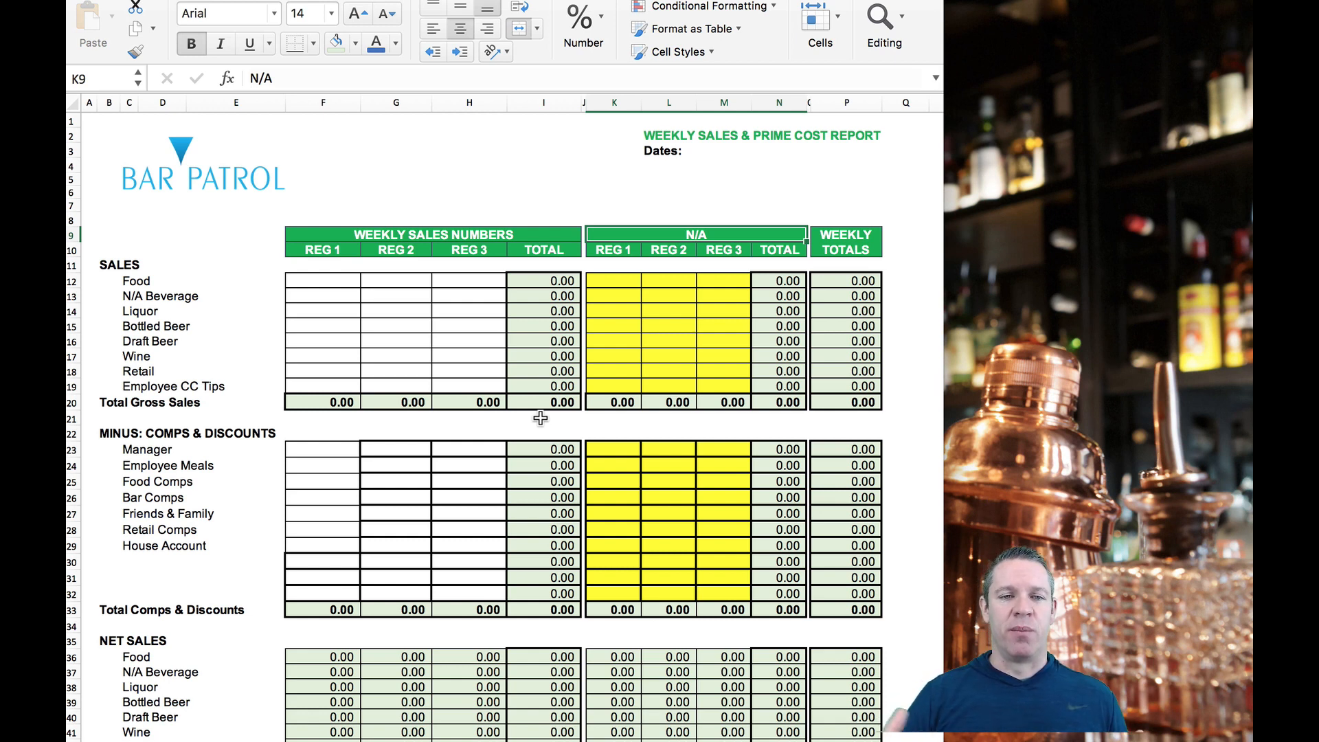
pyautogui.moveTo(363, 503)
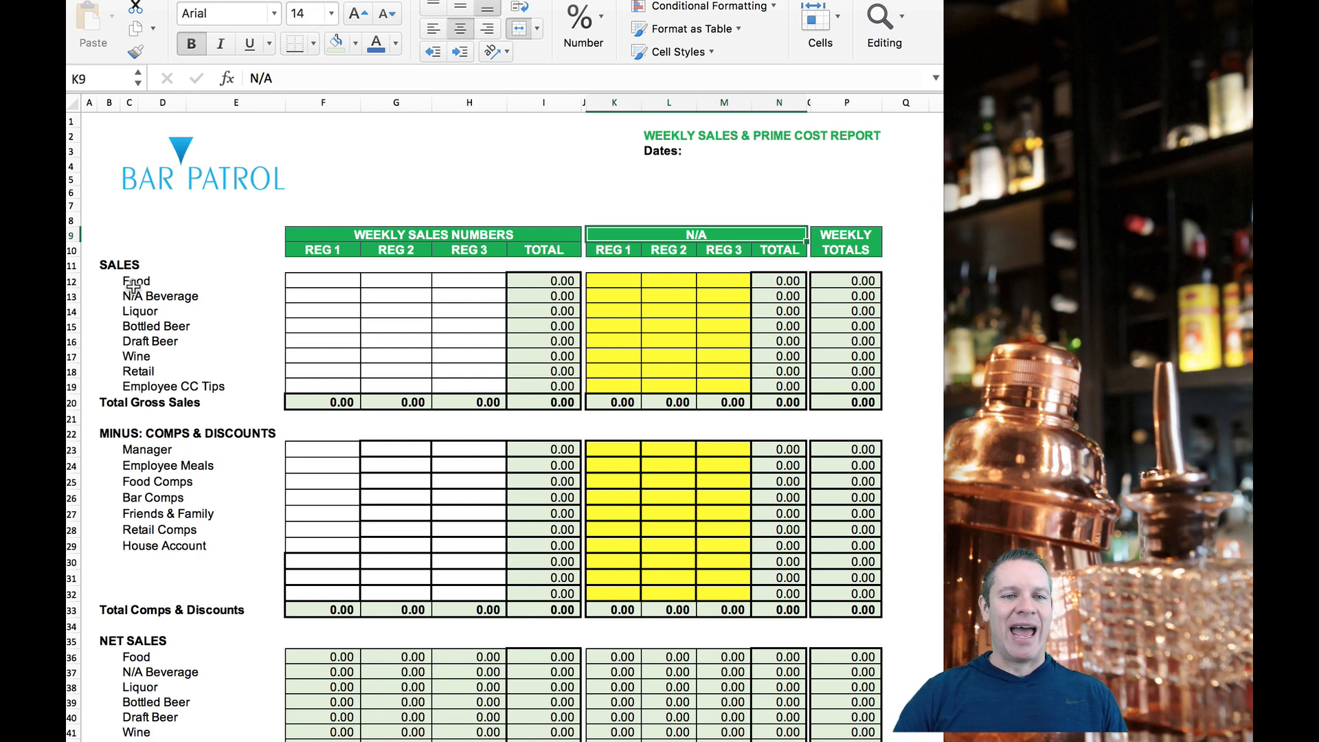
pyautogui.moveTo(193, 550)
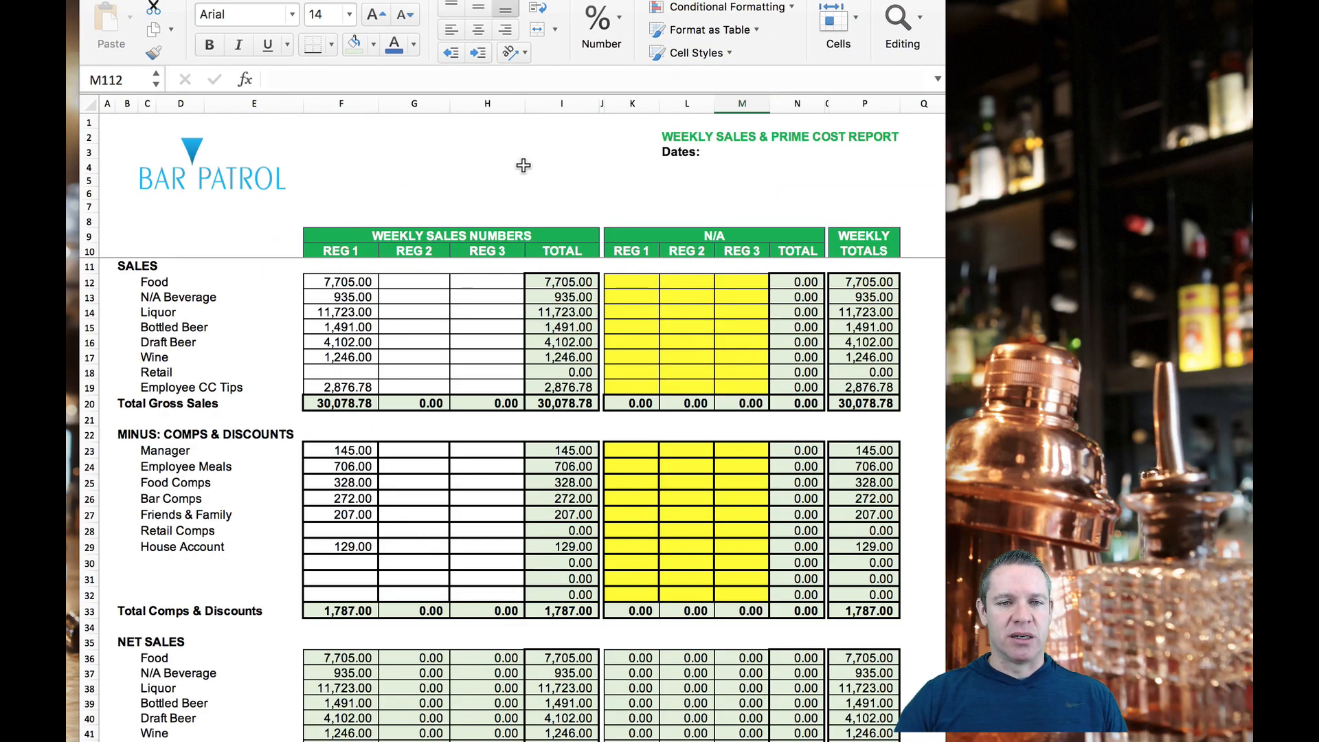
pyautogui.moveTo(458, 425)
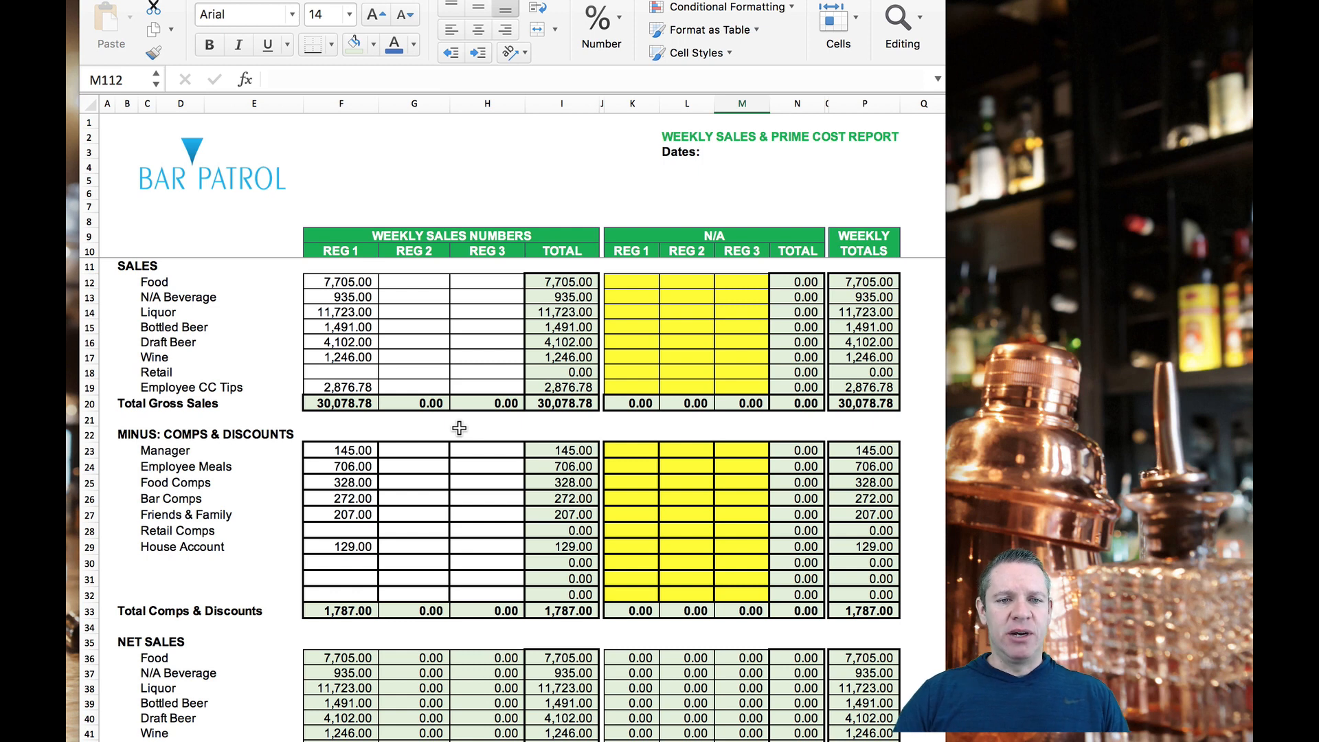
pyautogui.moveTo(431, 407)
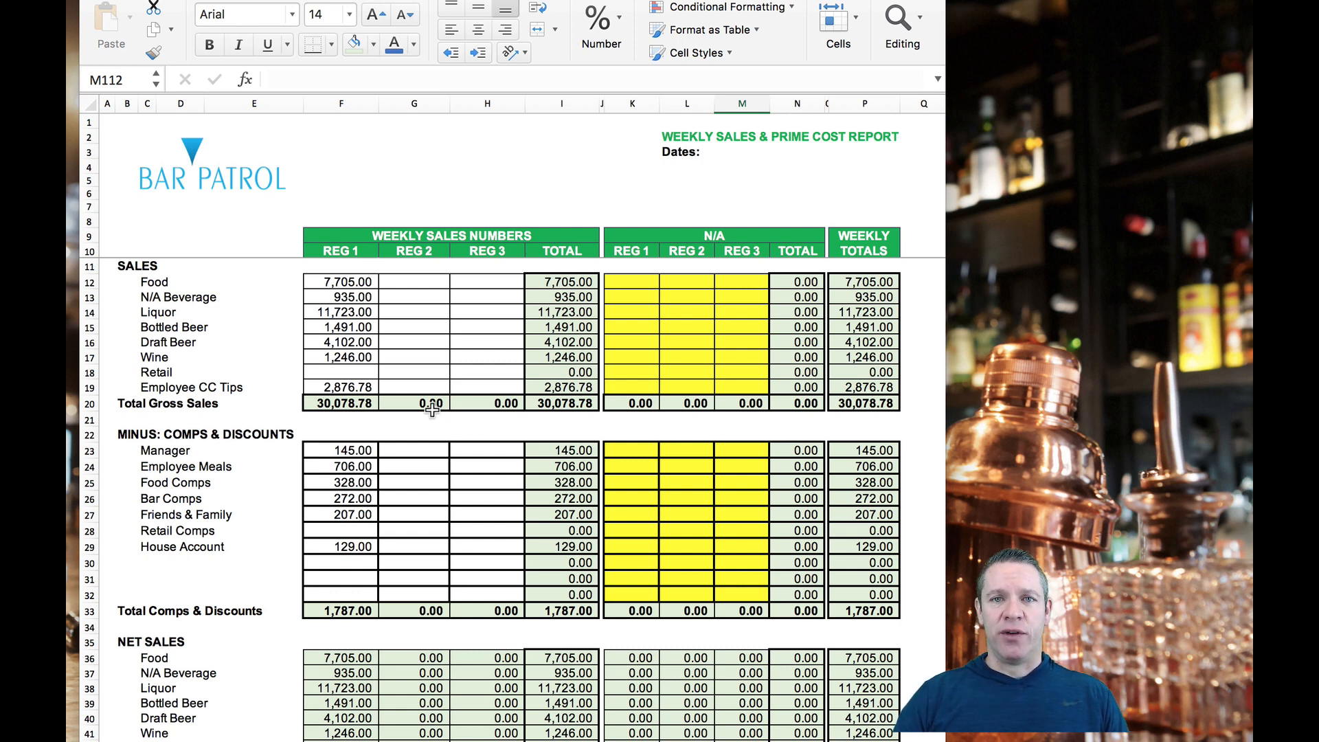
pyautogui.moveTo(377, 342)
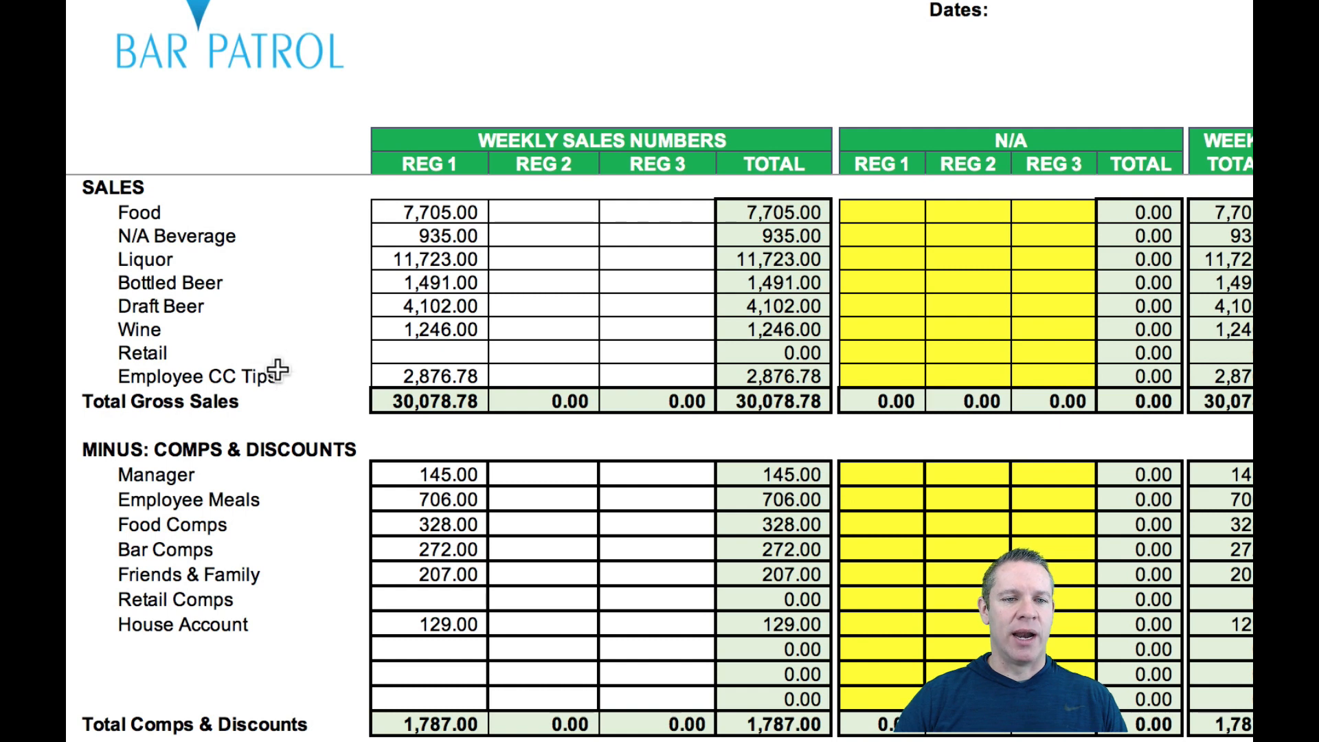
pyautogui.moveTo(224, 352)
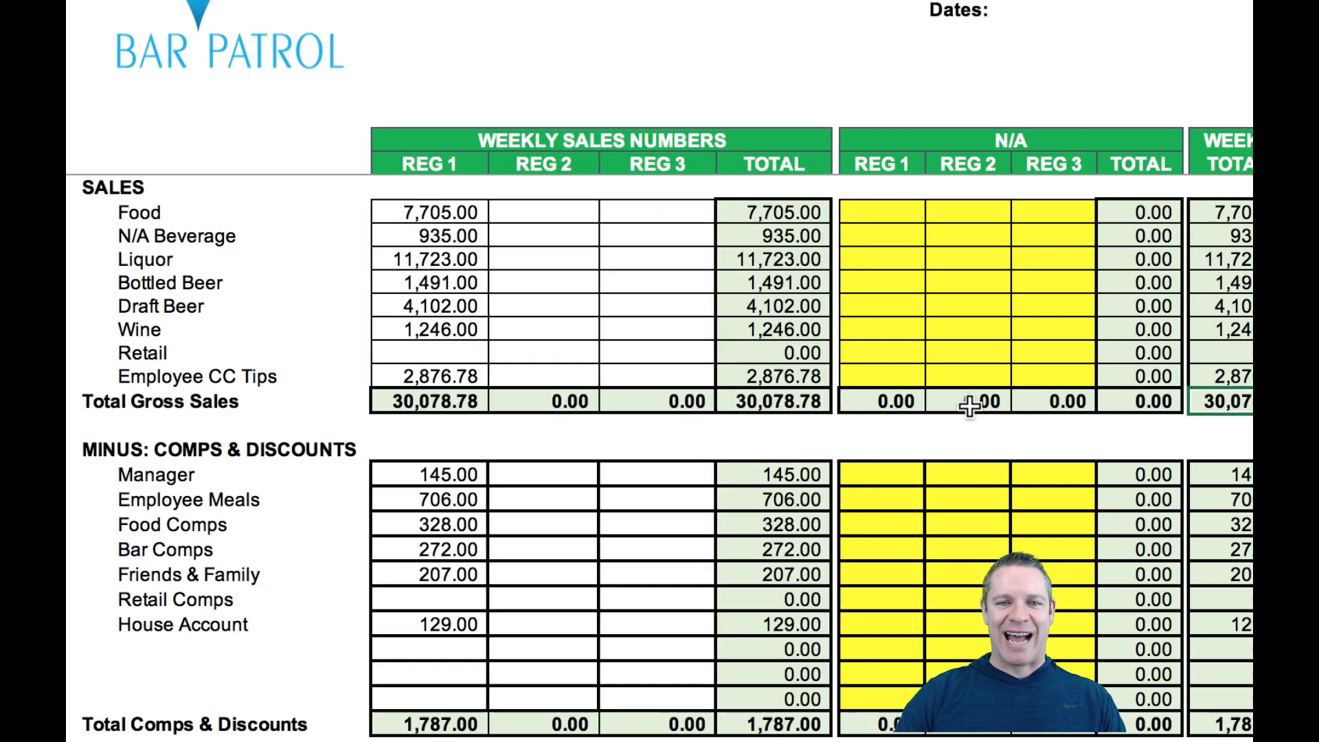
pyautogui.moveTo(946, 363)
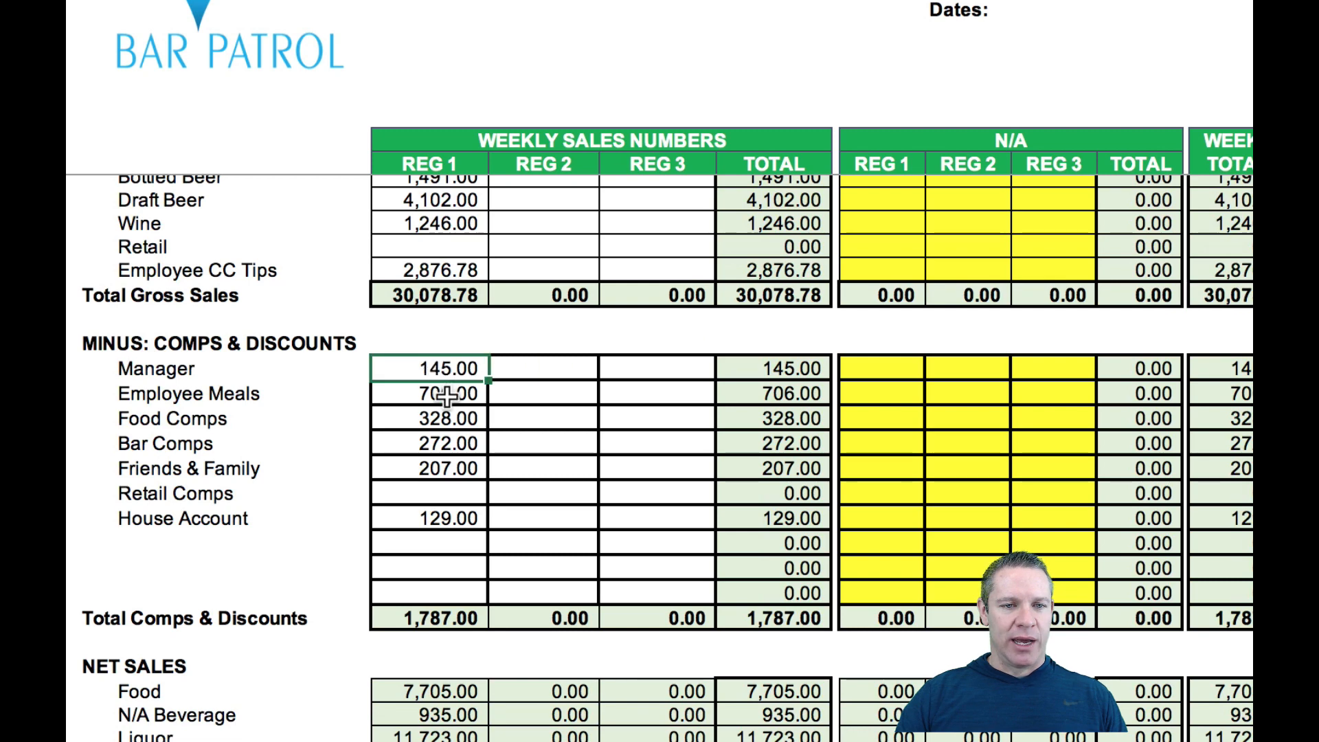
pyautogui.click(432, 469)
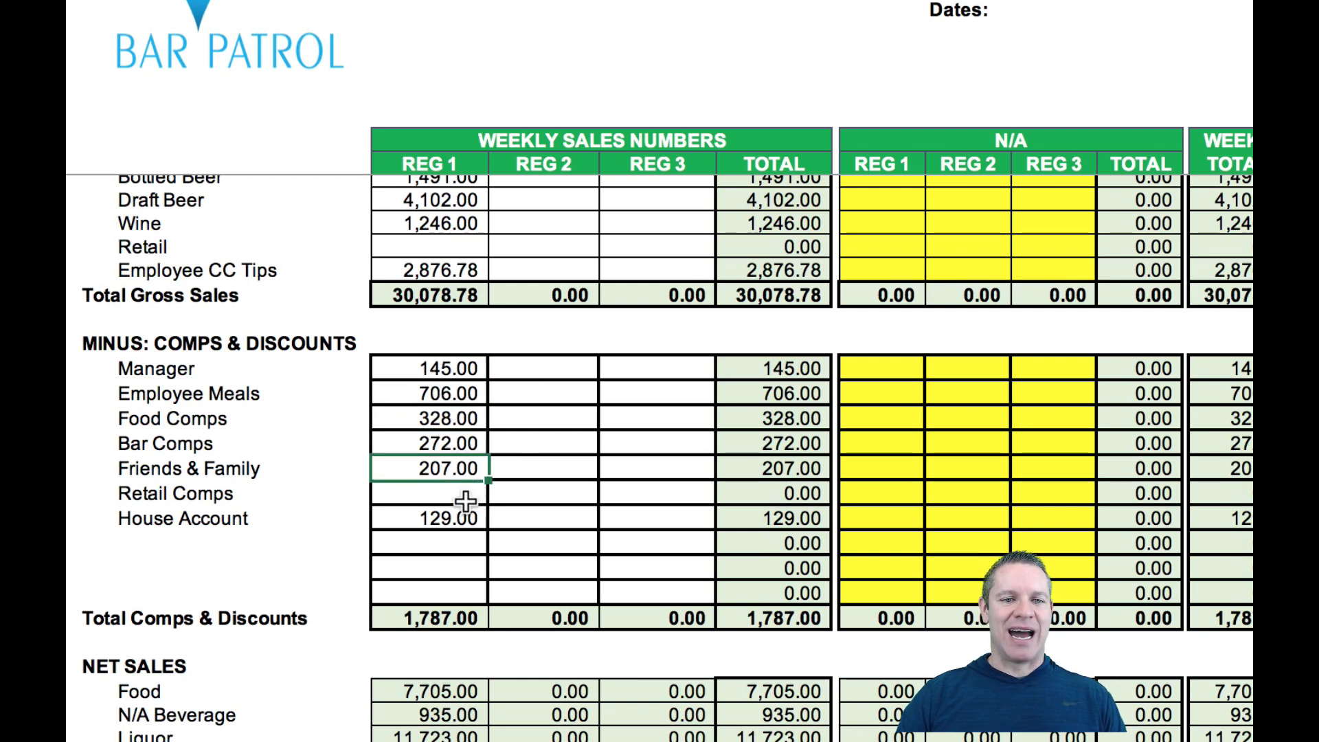
pyautogui.scroll(-3)
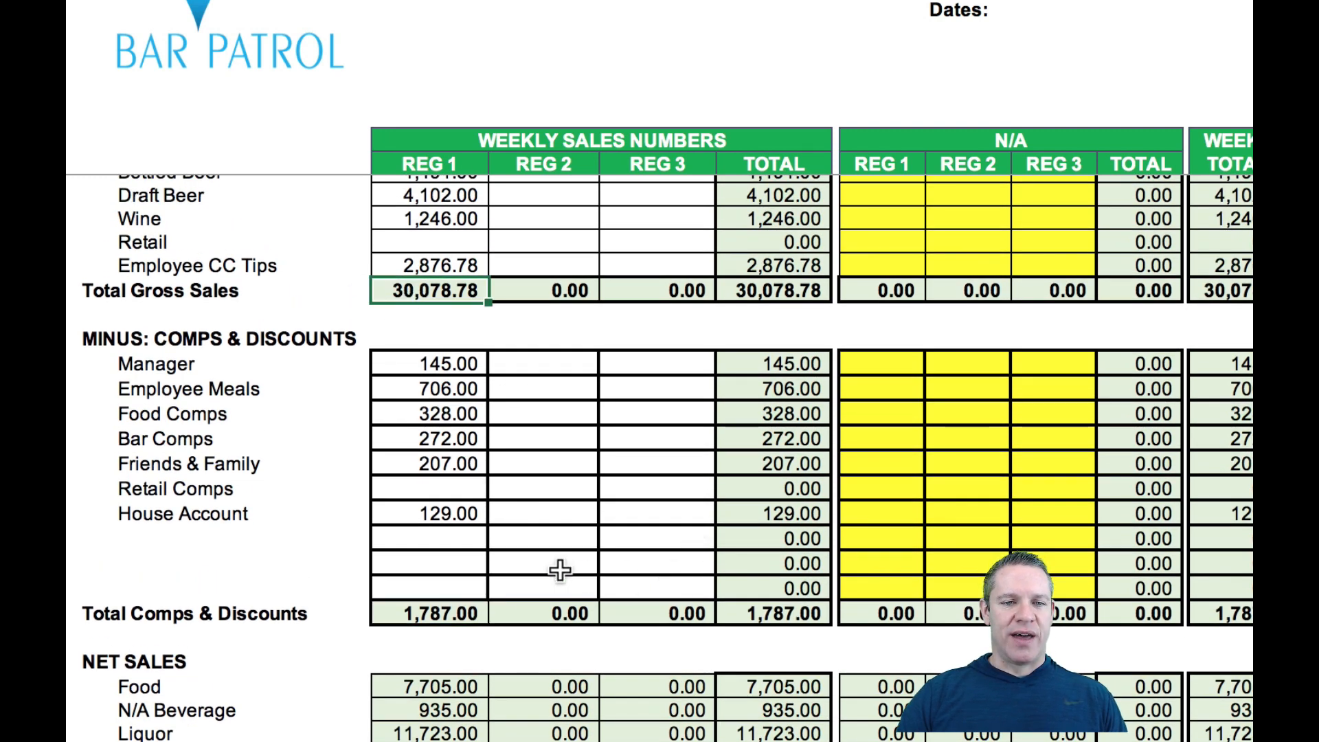
pyautogui.scroll(-3)
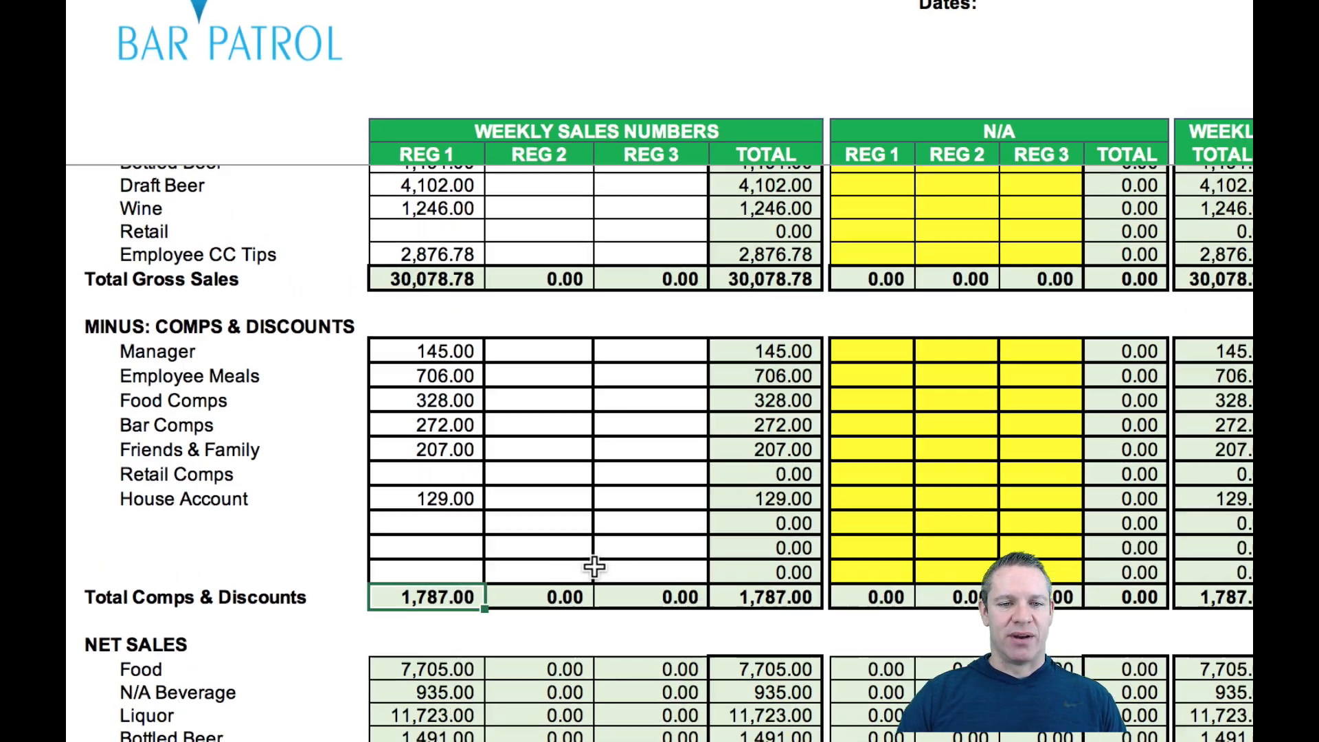
pyautogui.scroll(-3)
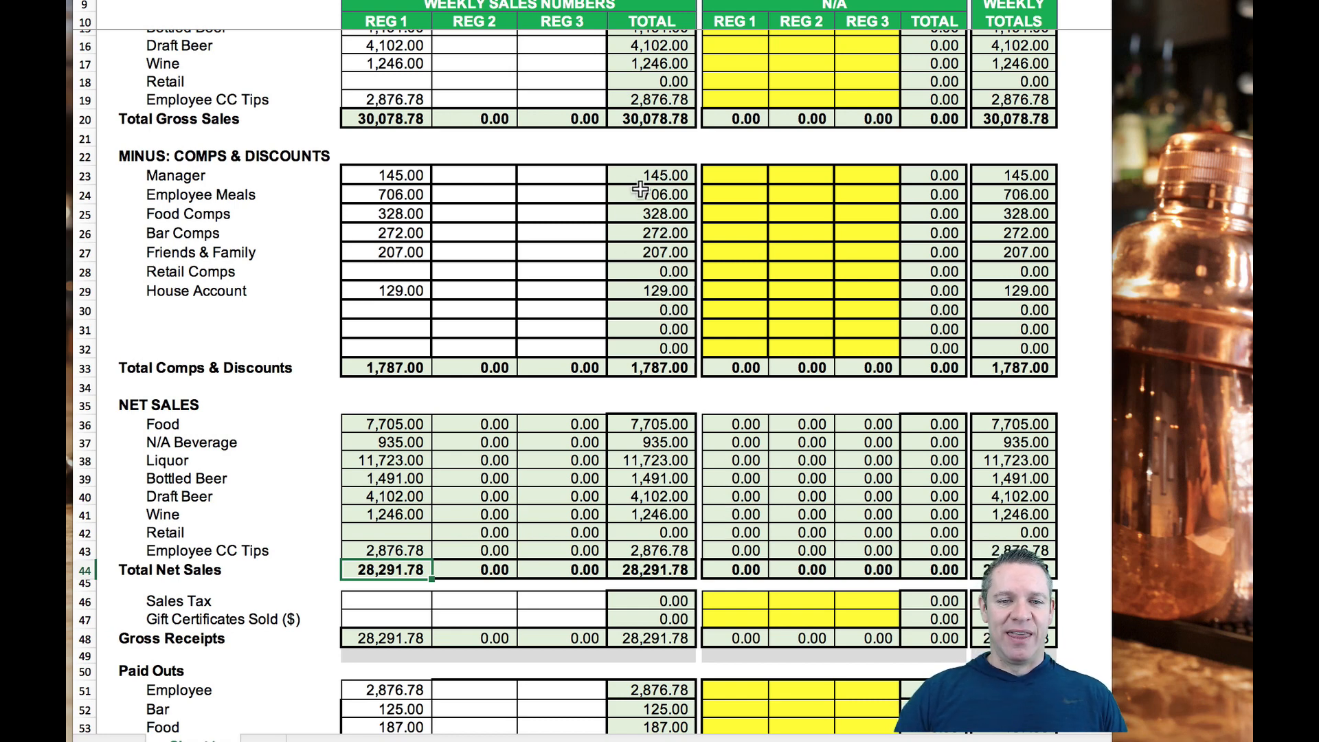
pyautogui.moveTo(942, 286)
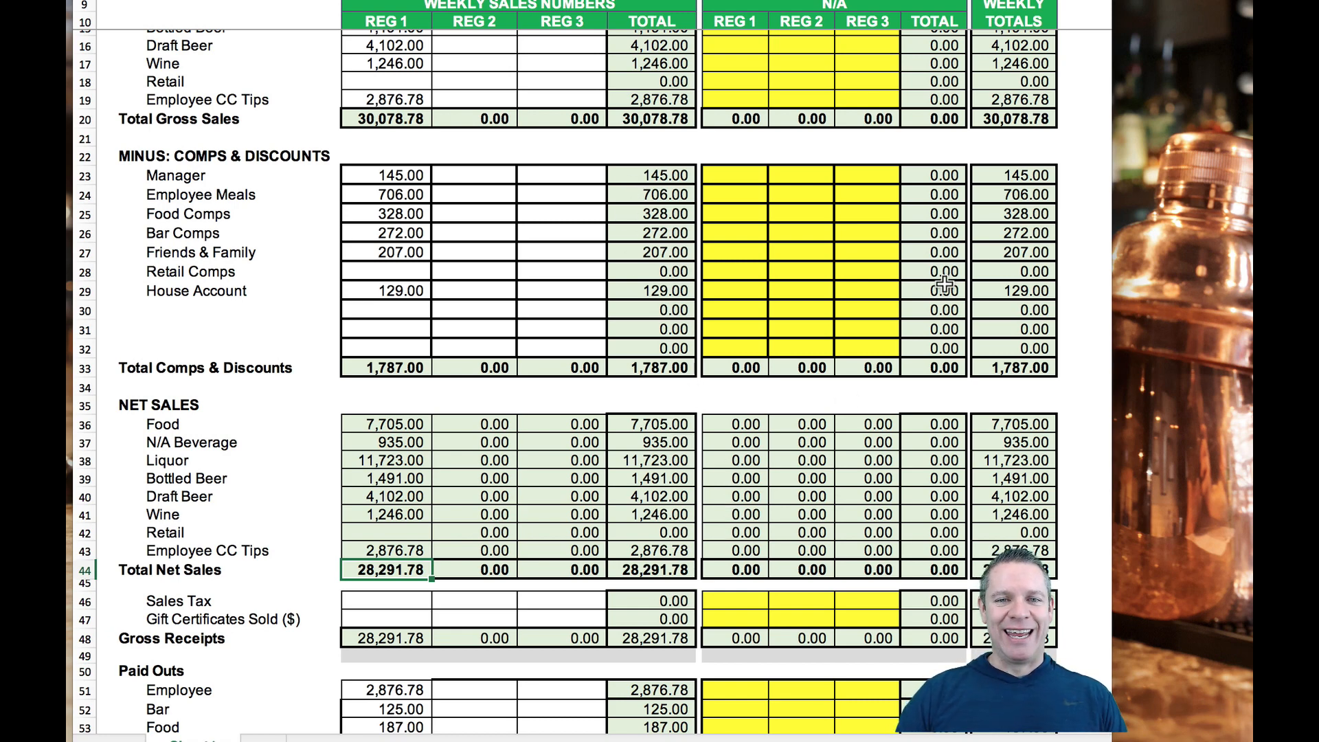
pyautogui.scroll(-3)
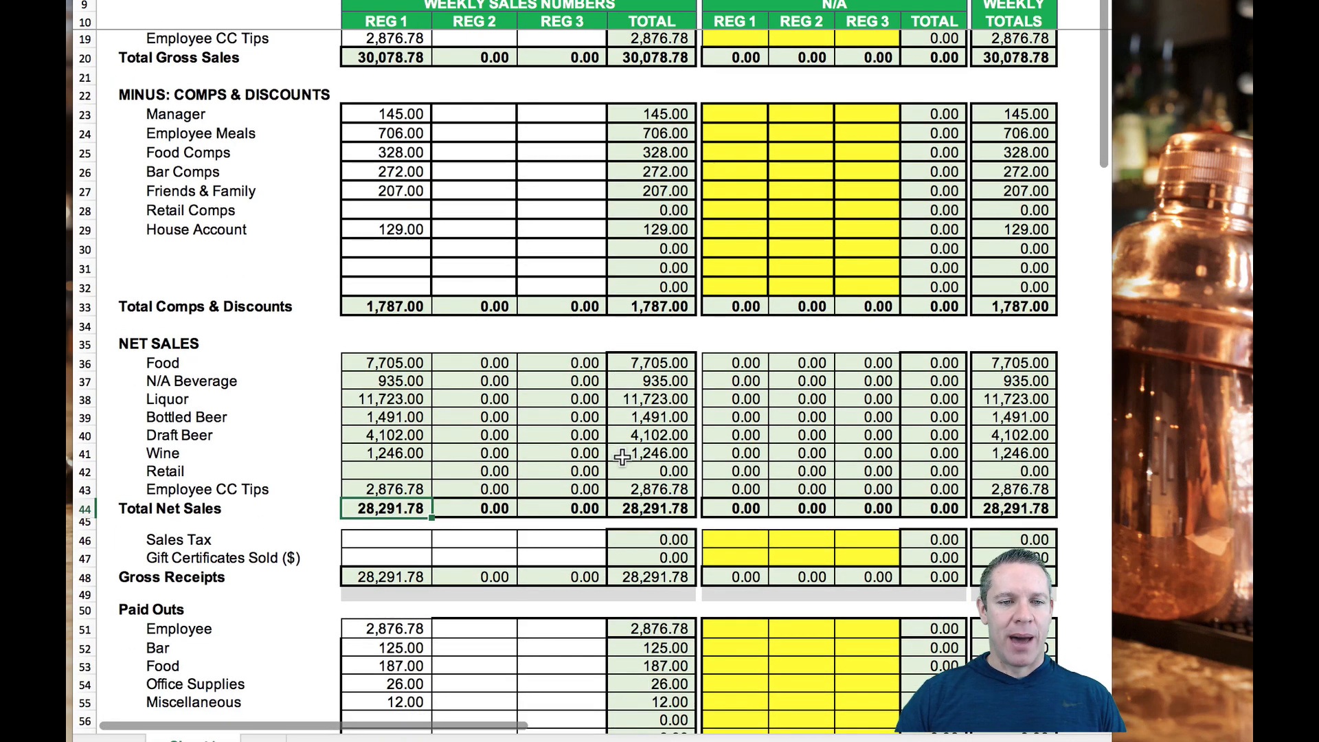
pyautogui.scroll(-3)
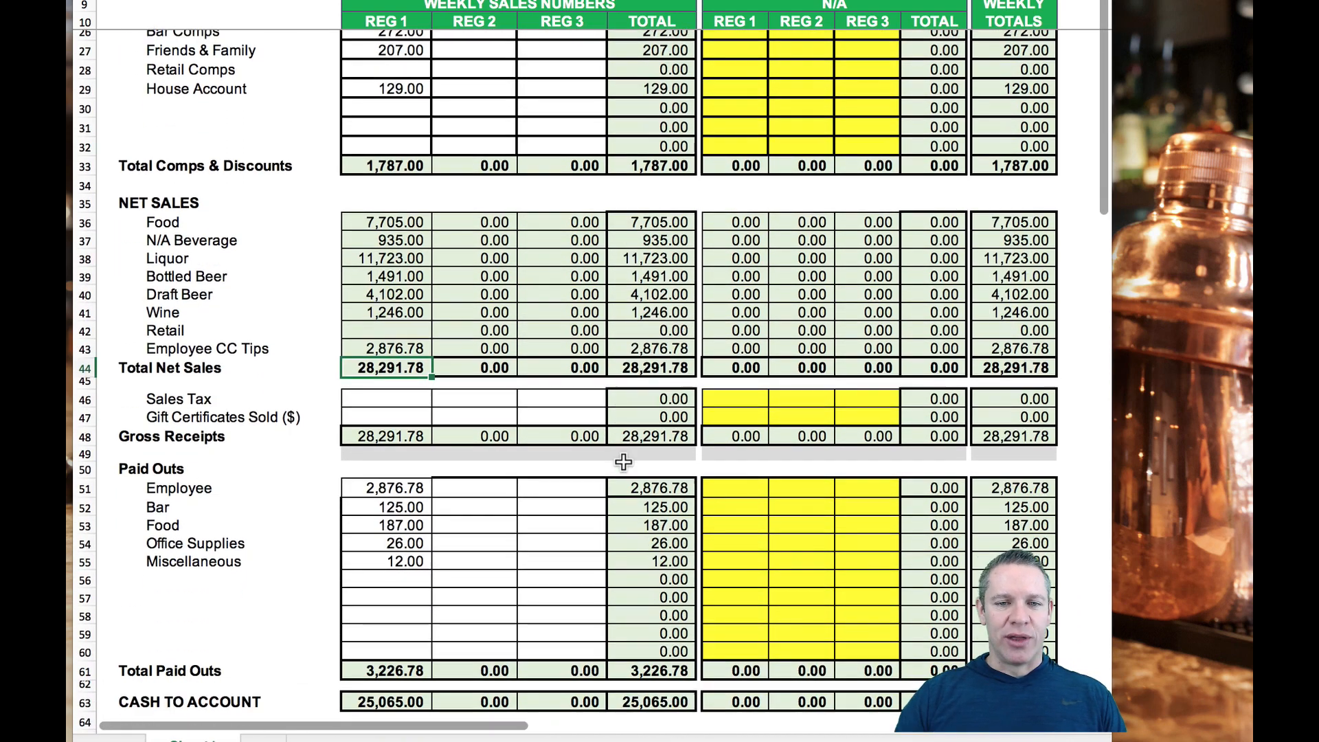
pyautogui.scroll(-3)
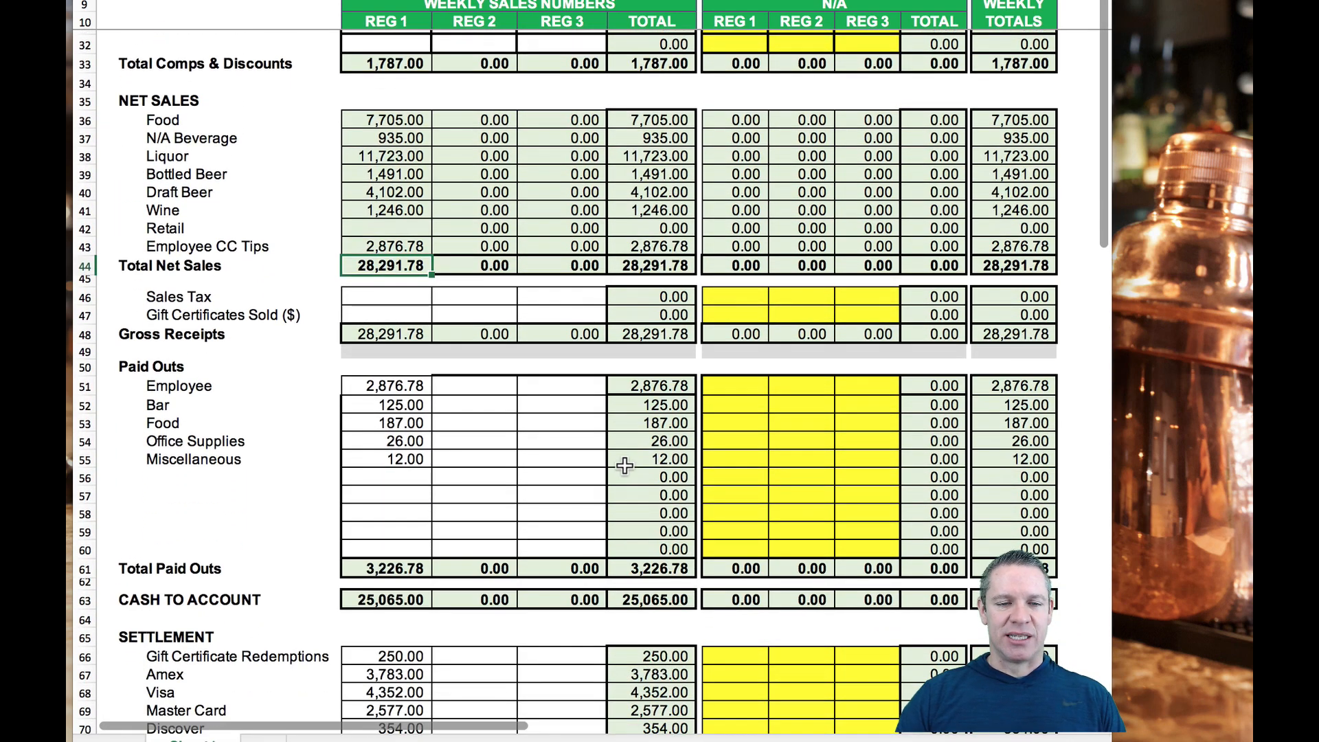
pyautogui.scroll(-3)
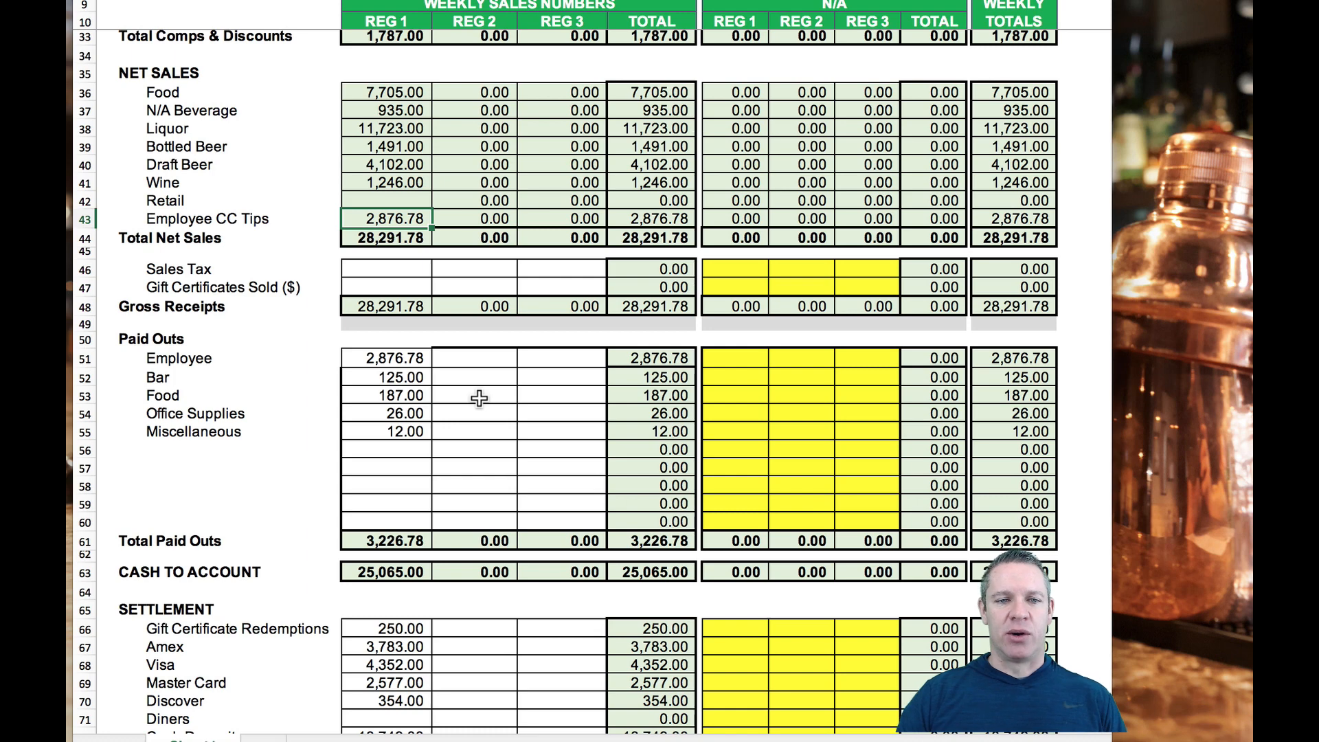
pyautogui.click(386, 268)
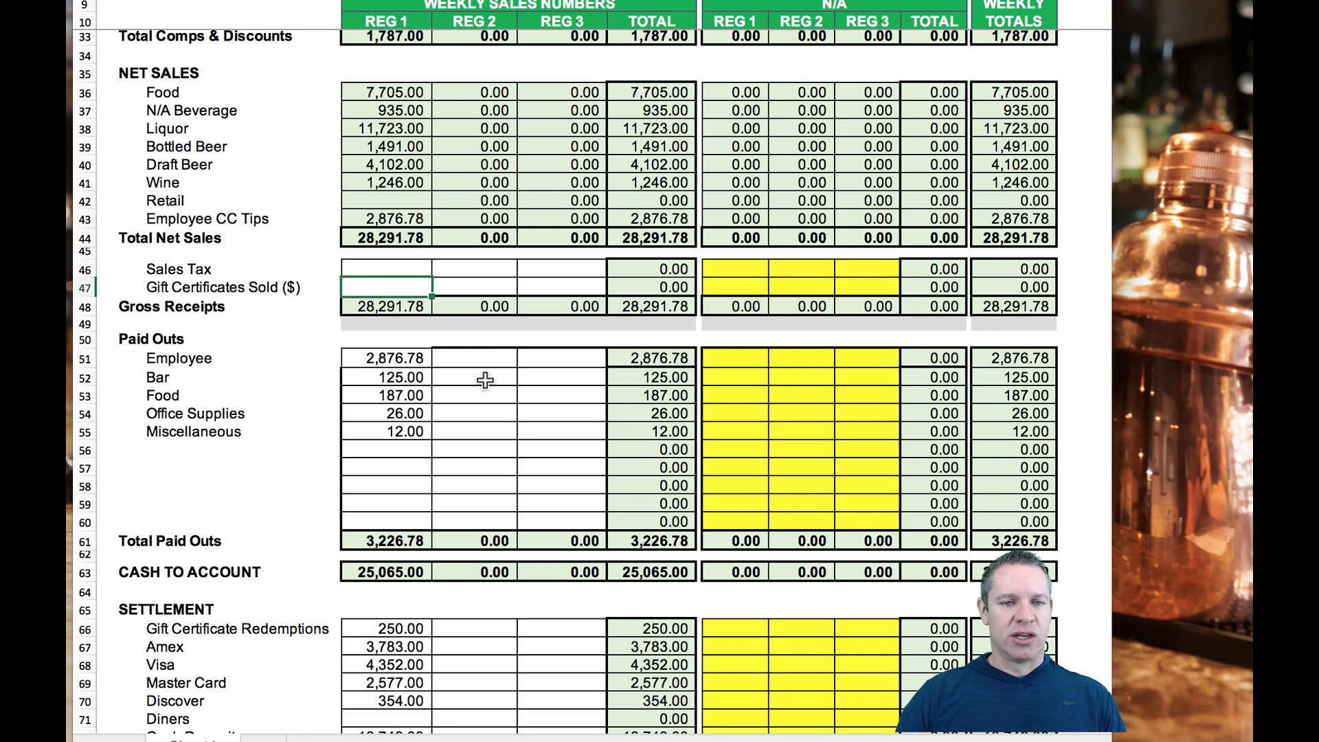
pyautogui.scroll(-3)
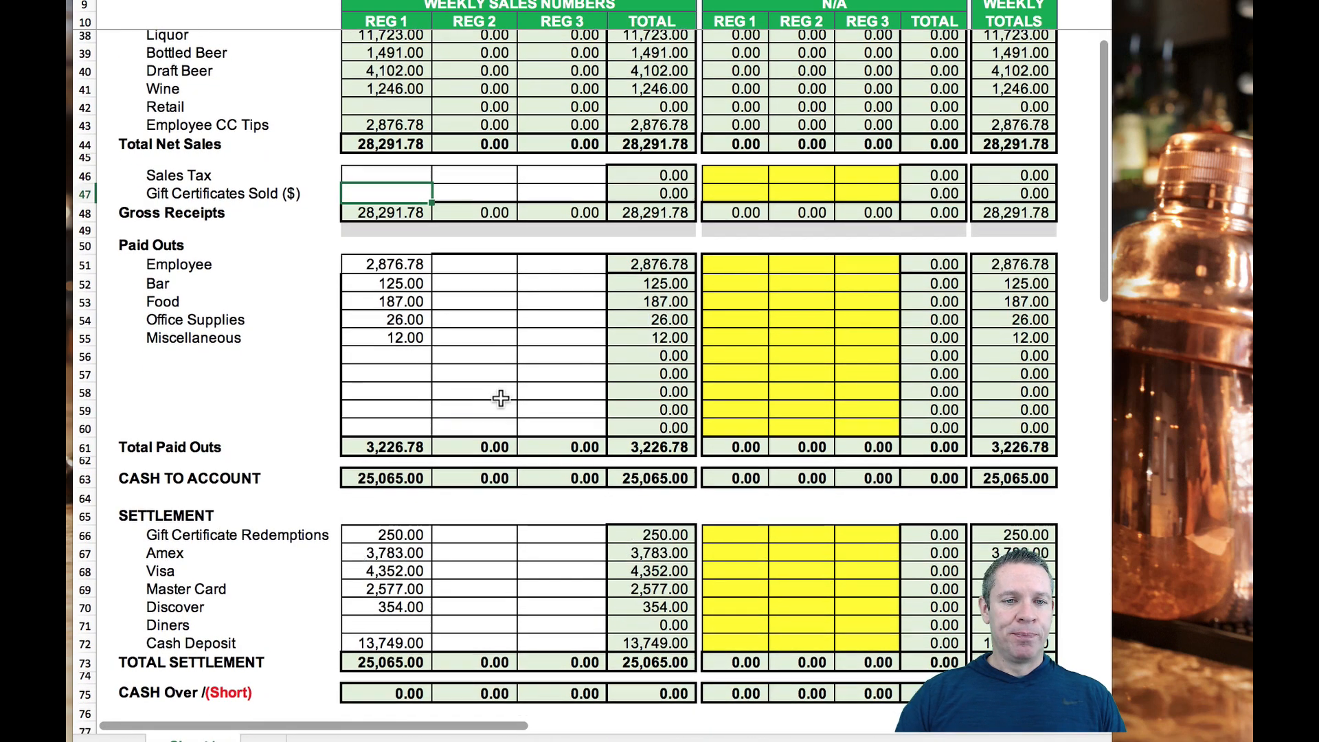
pyautogui.scroll(-3)
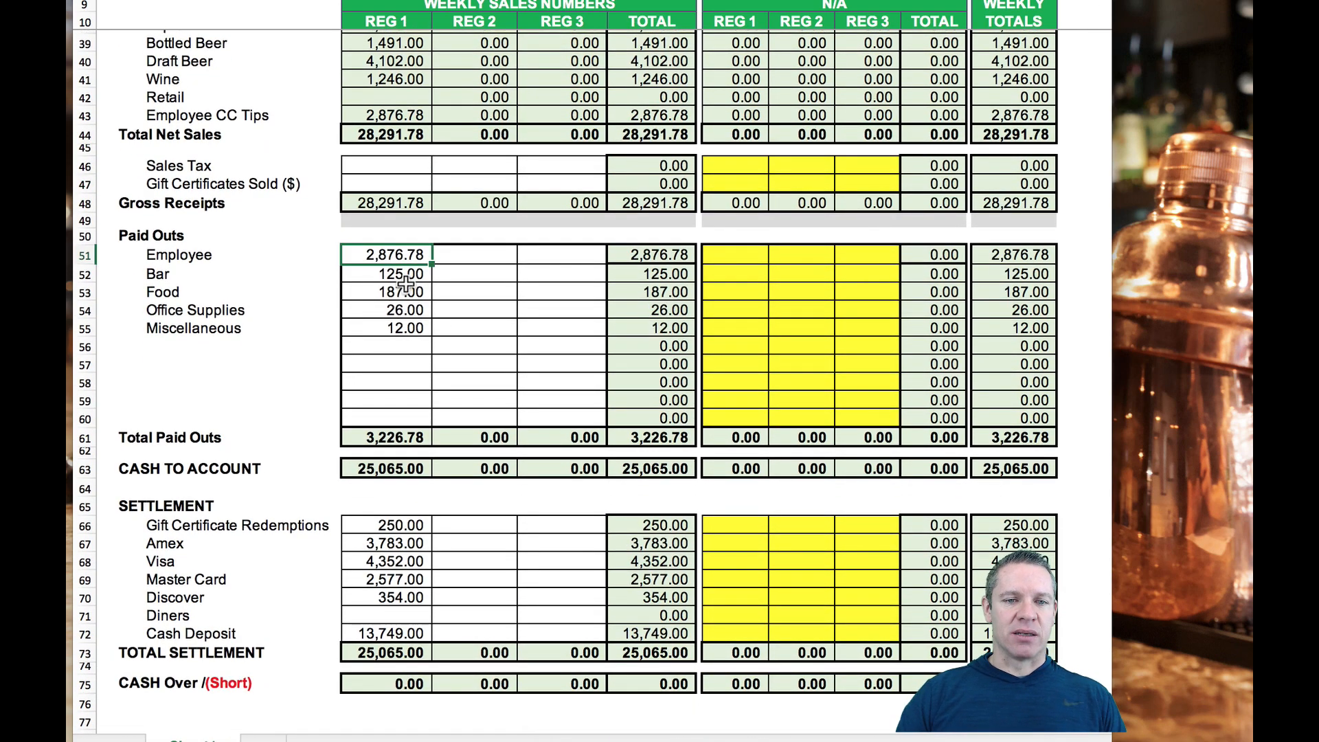
pyautogui.click(385, 327)
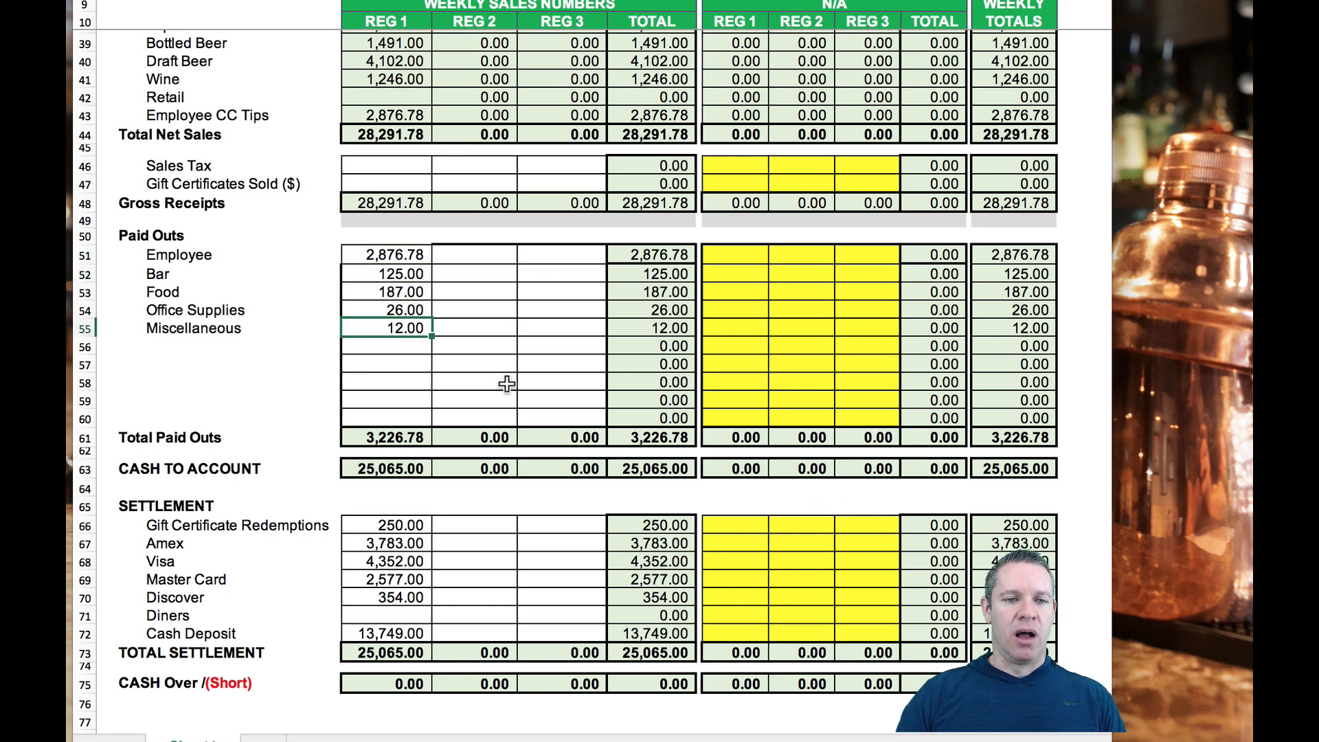
pyautogui.scroll(-3)
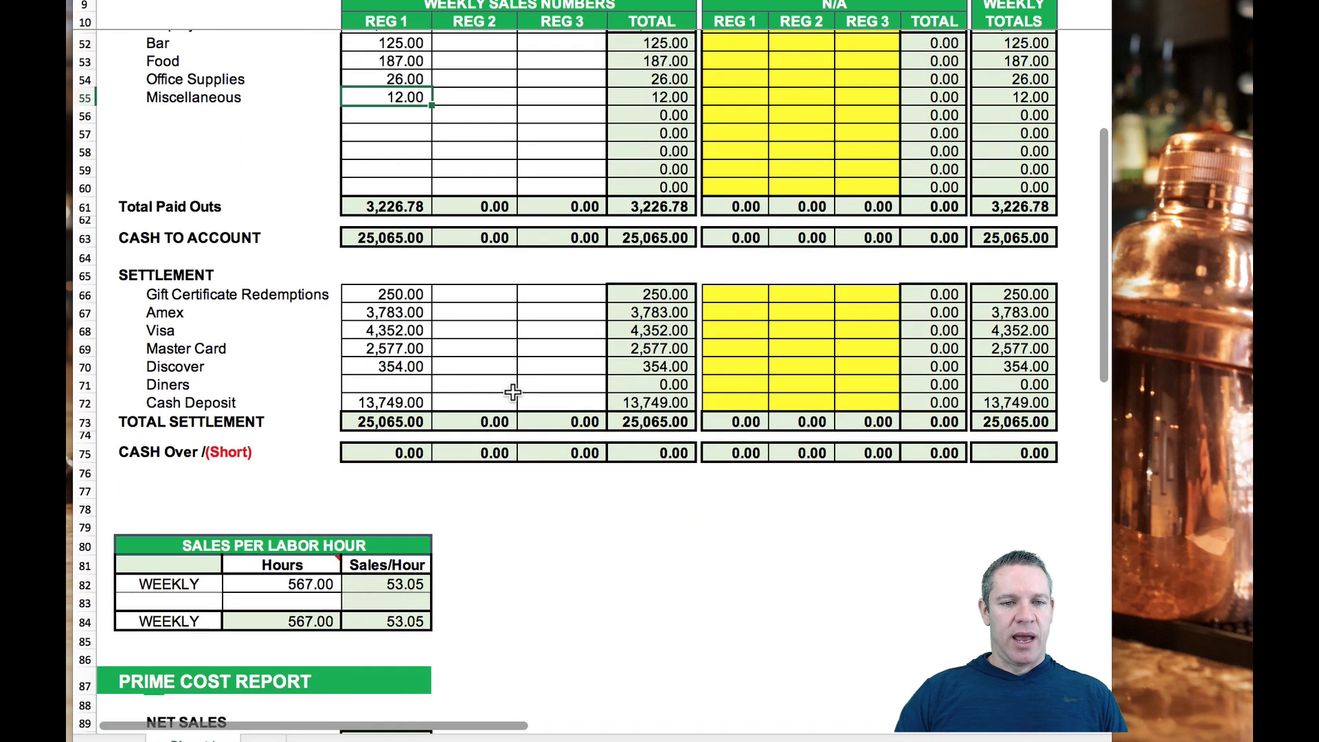
pyautogui.scroll(-3)
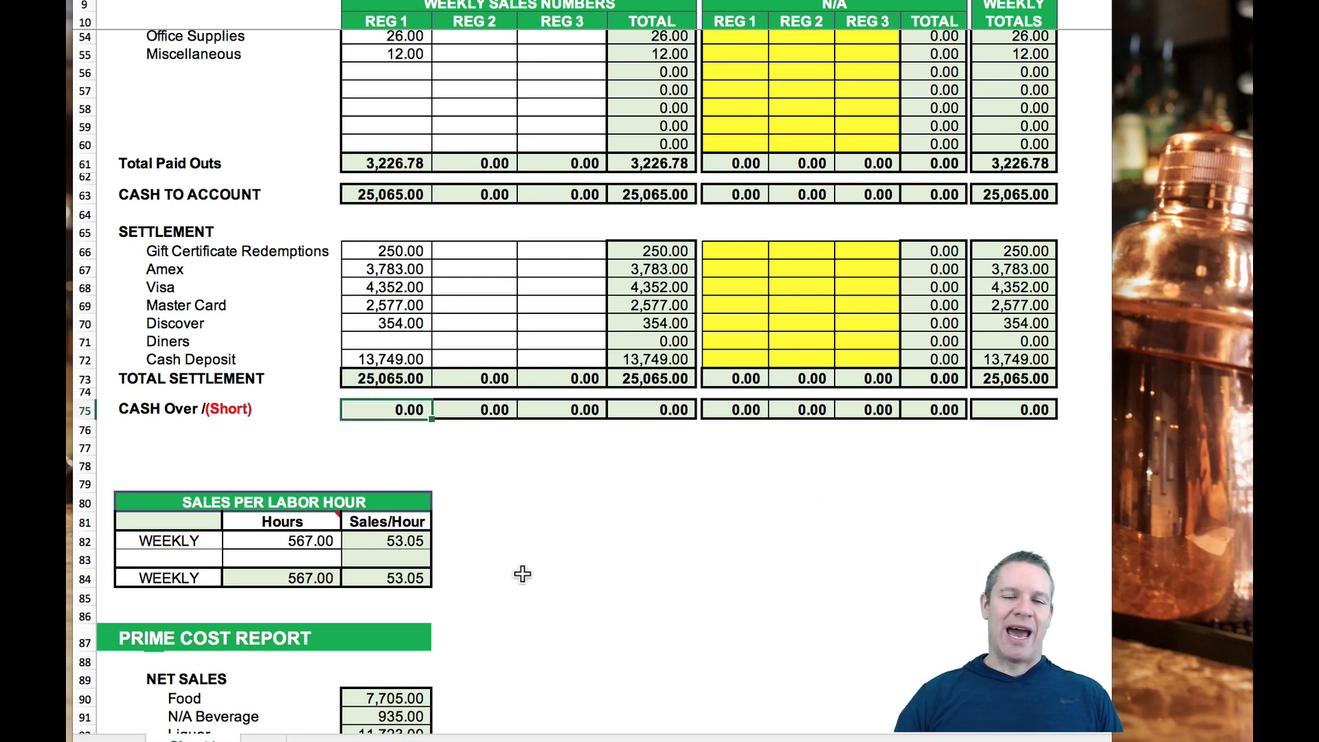
pyautogui.scroll(-3)
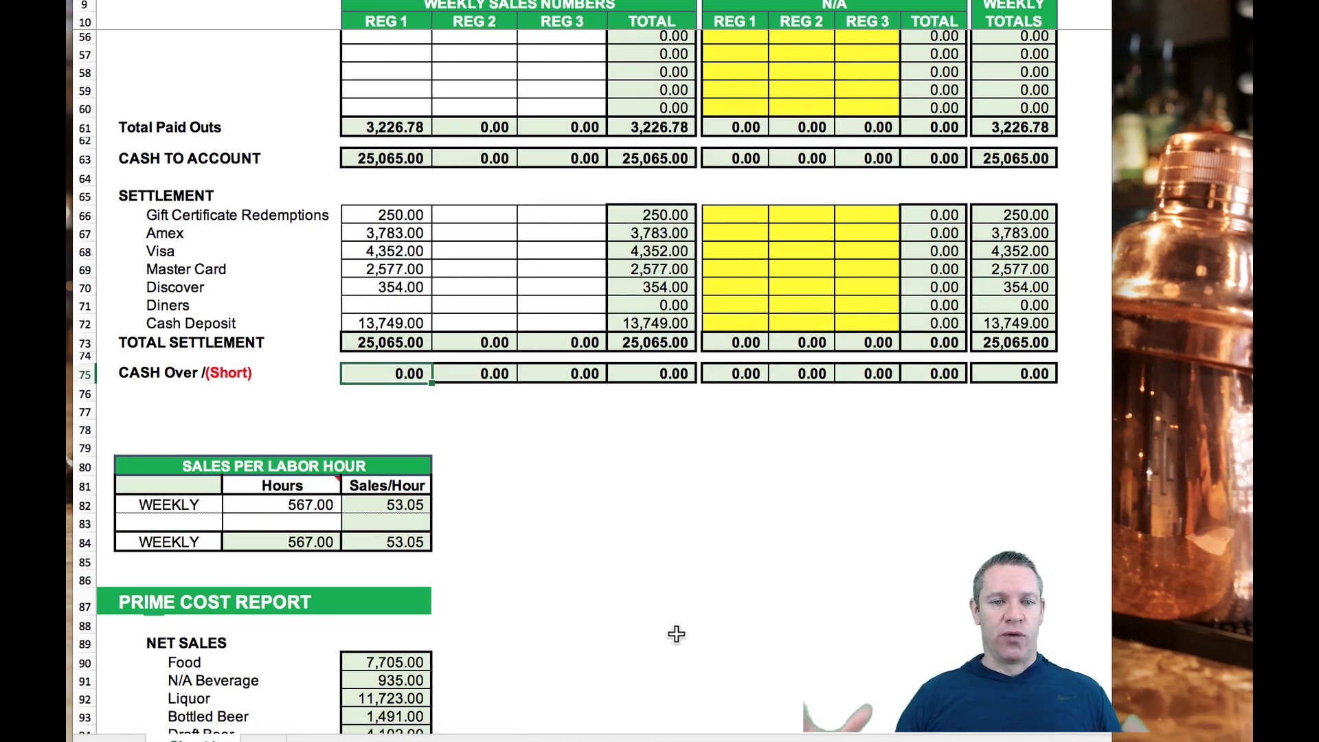
pyautogui.scroll(-3)
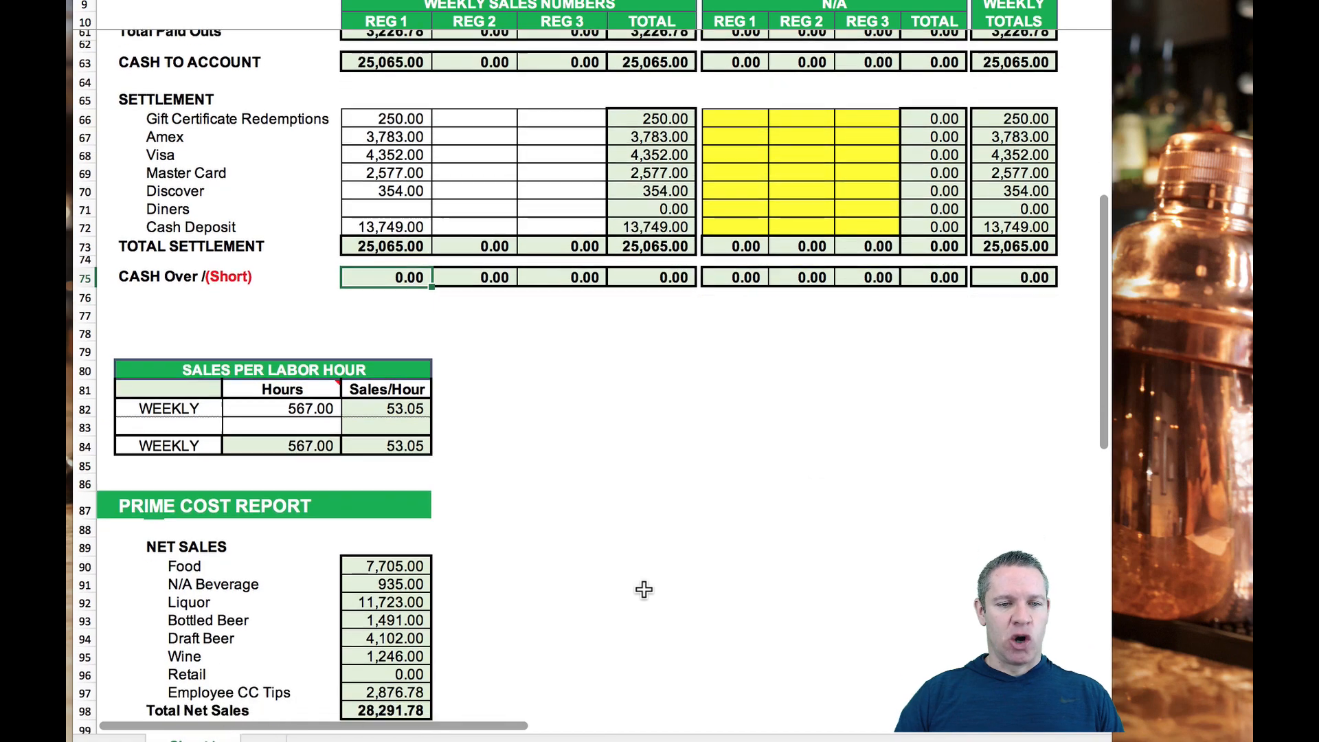
pyautogui.scroll(-3)
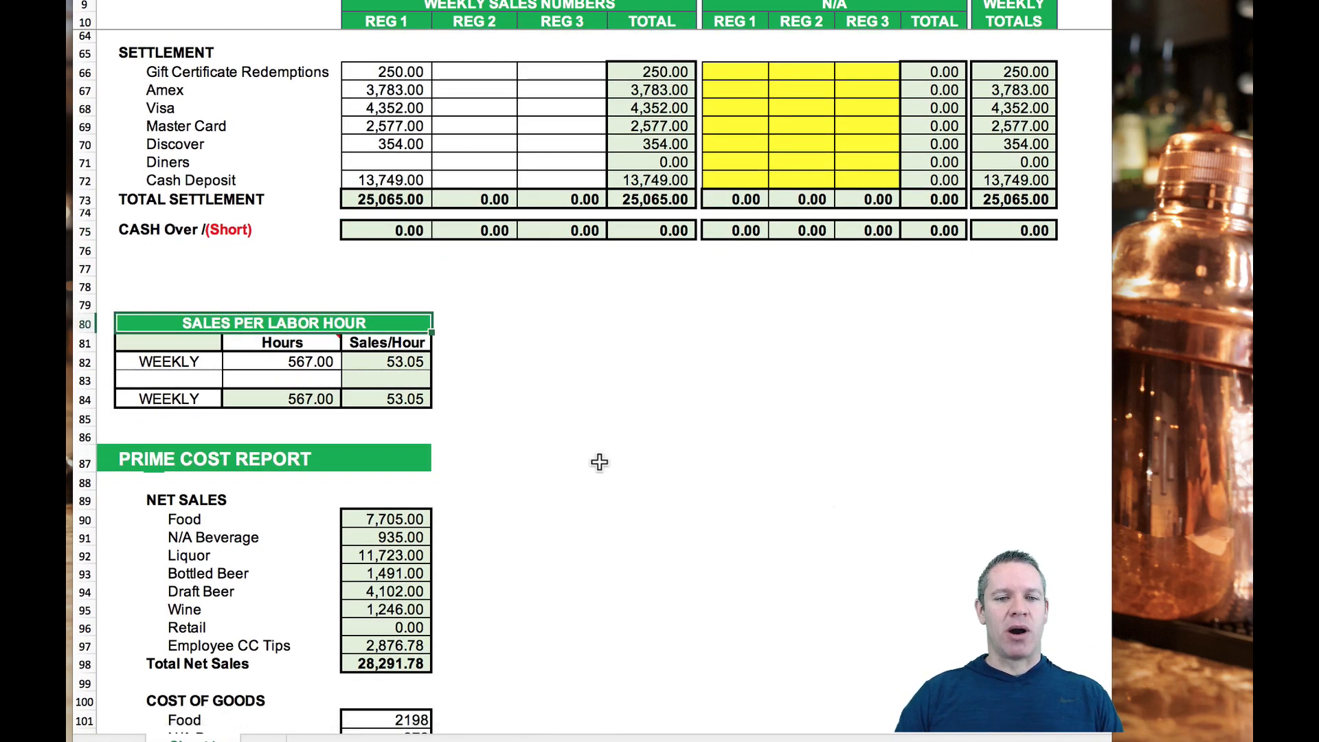
pyautogui.moveTo(427, 426)
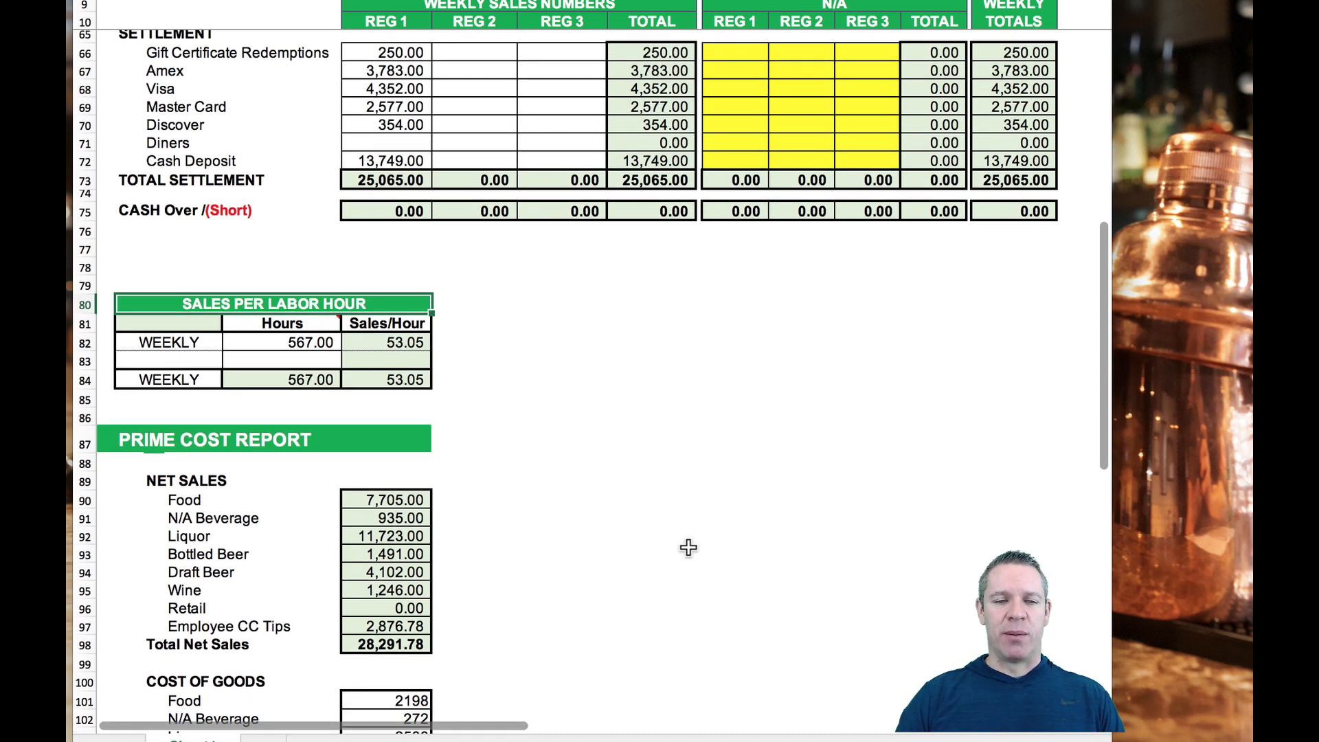
pyautogui.scroll(-3)
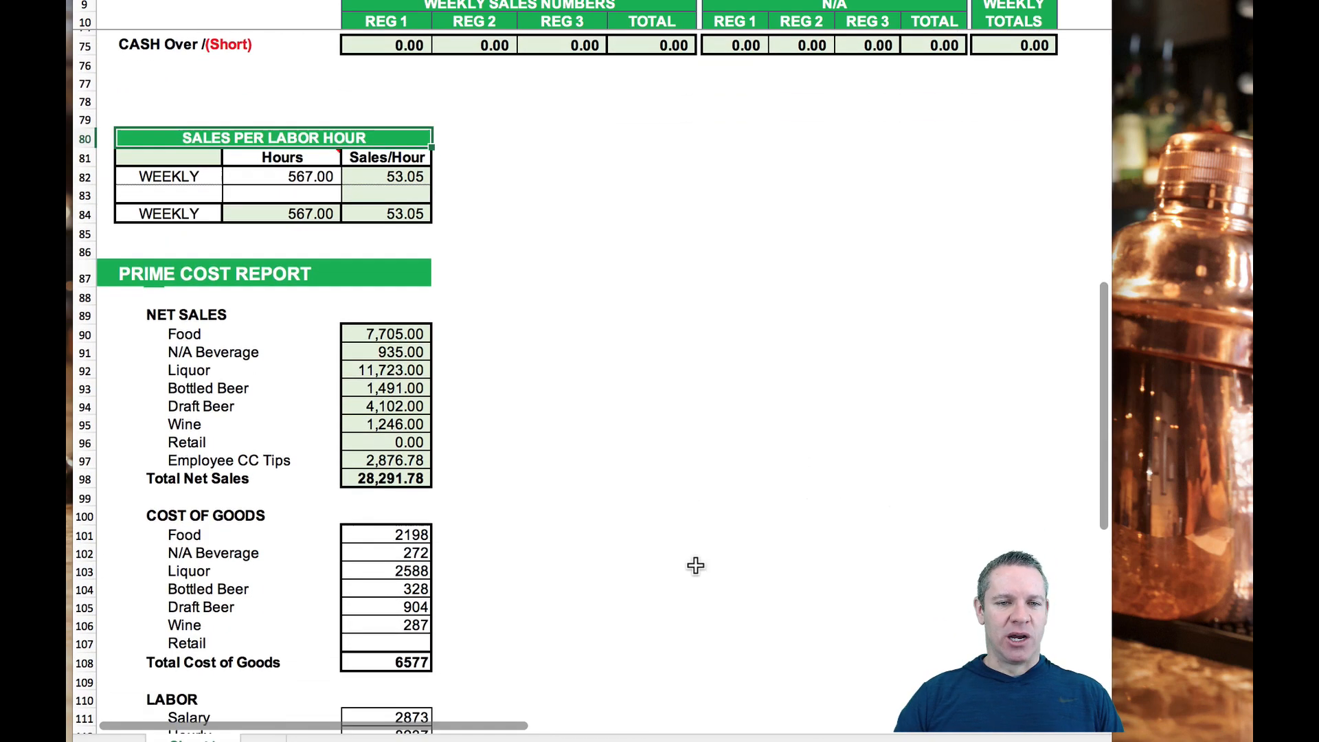
pyautogui.scroll(-3)
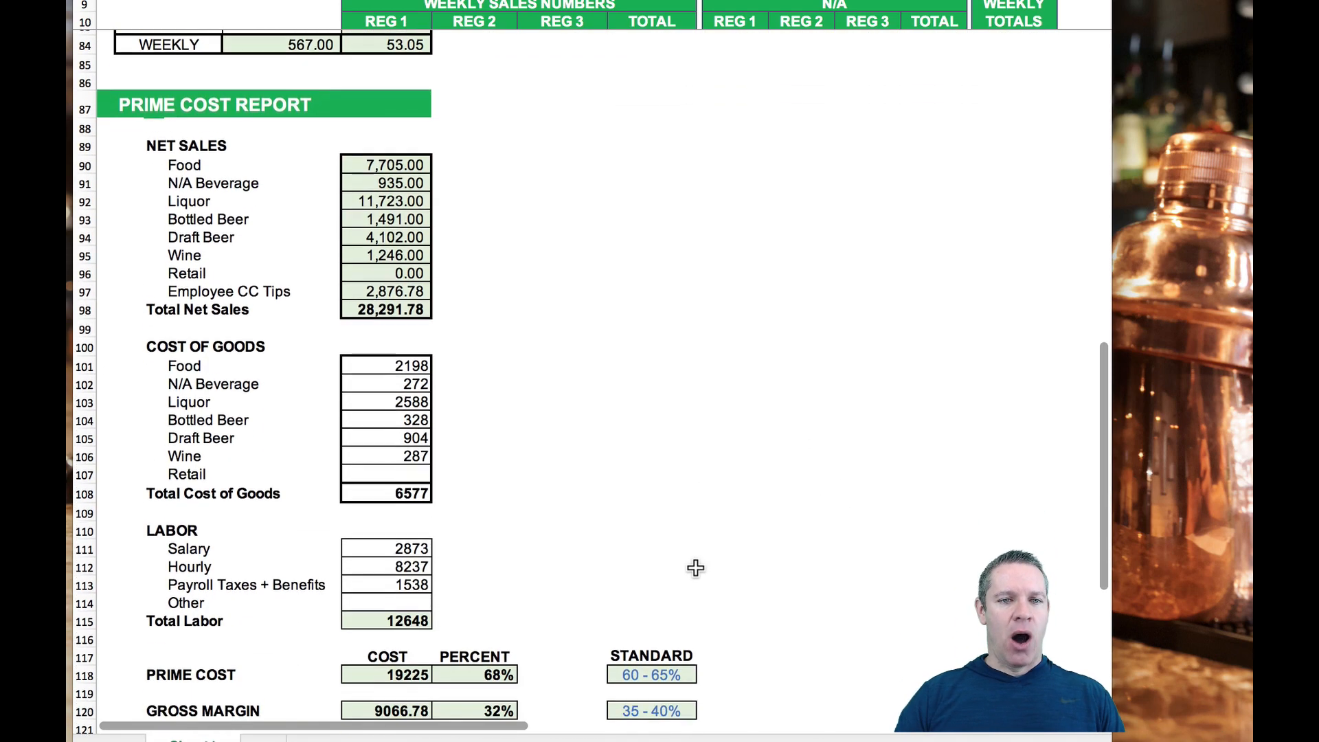
pyautogui.scroll(-3)
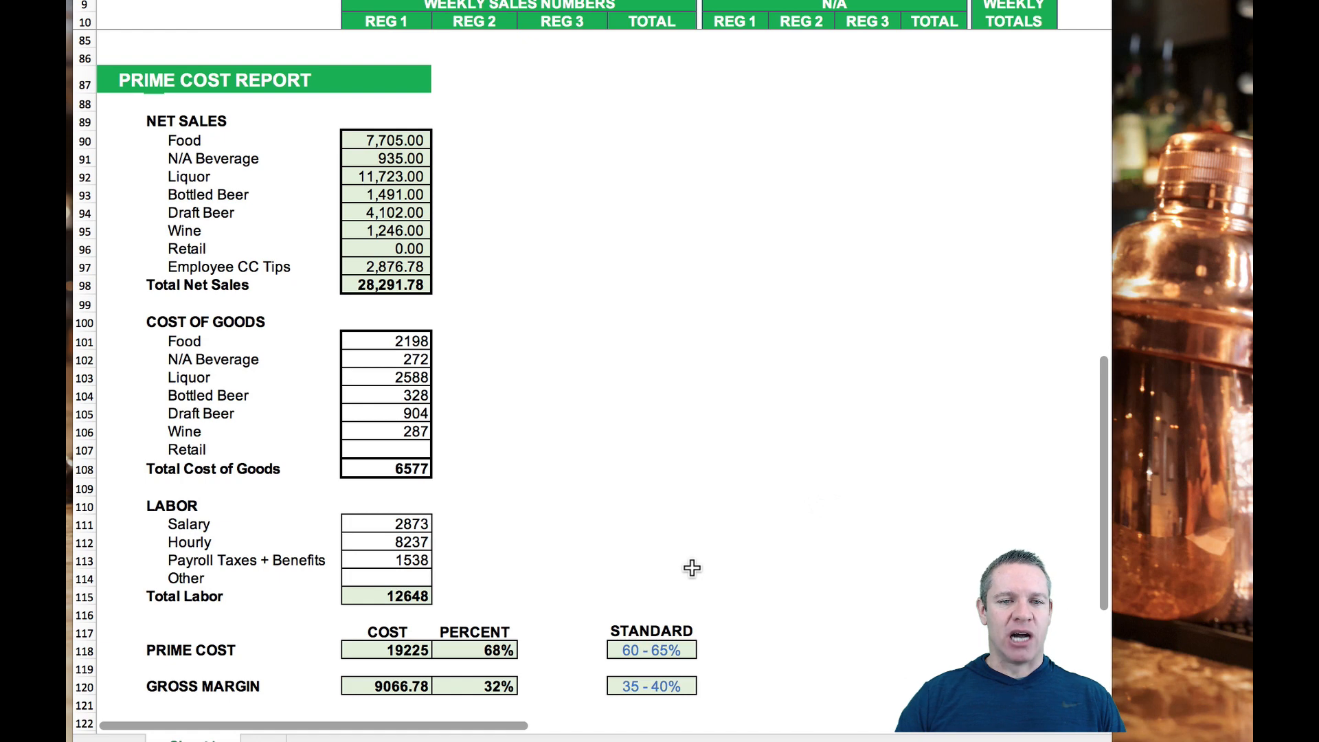
pyautogui.moveTo(669, 495)
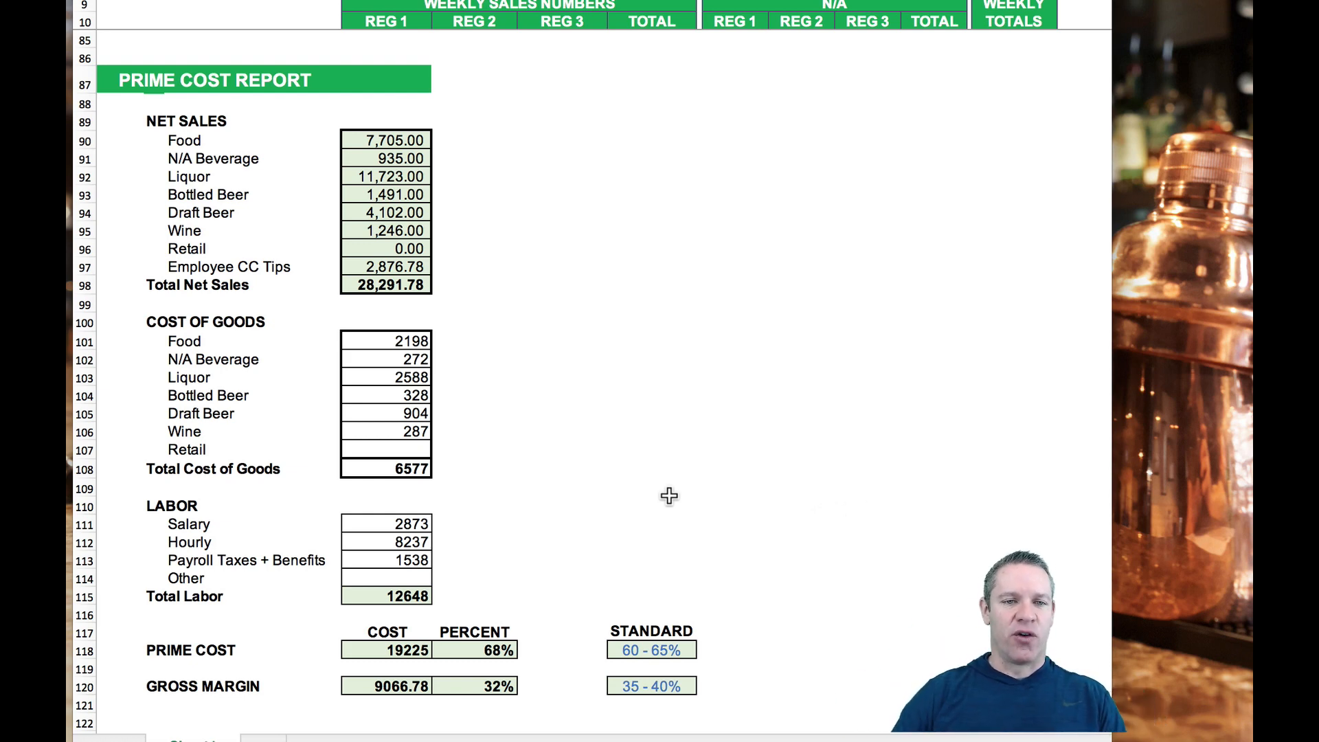
pyautogui.moveTo(368, 164)
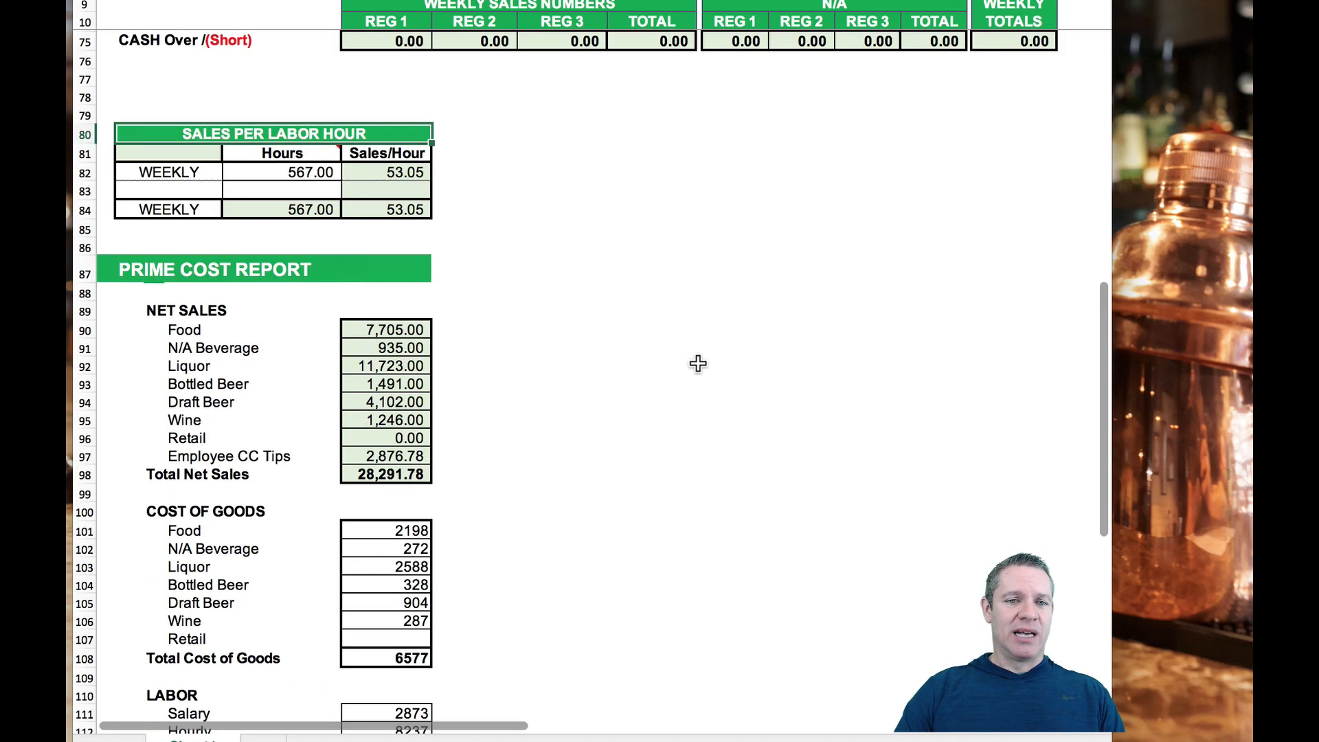
pyautogui.scroll(3)
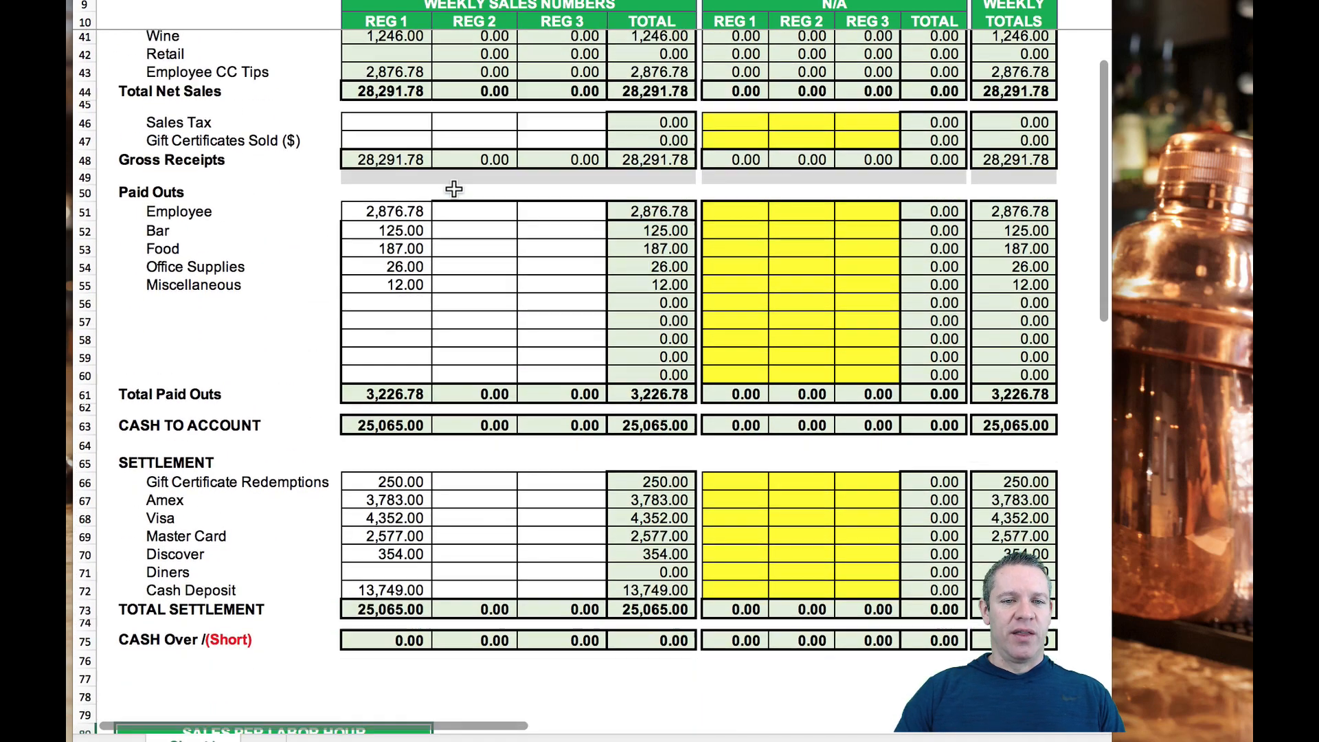
pyautogui.scroll(-3)
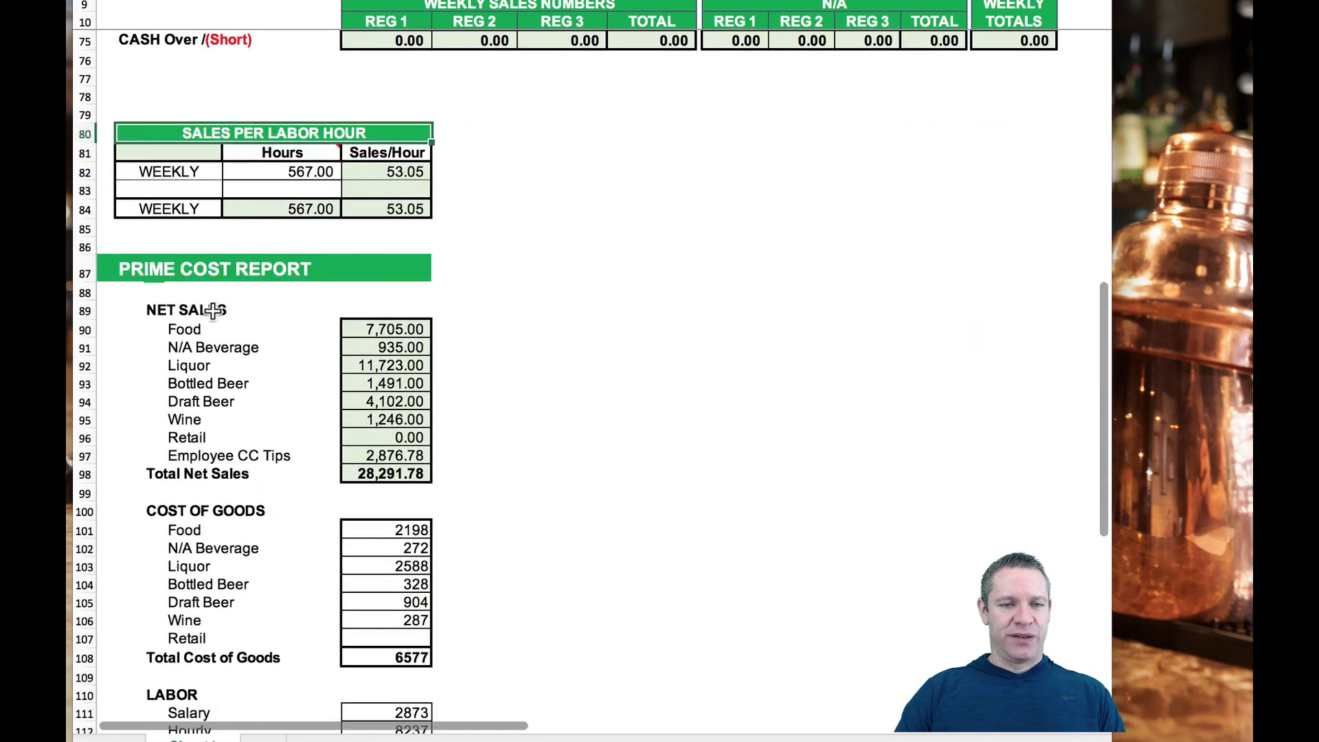
pyautogui.scroll(-3)
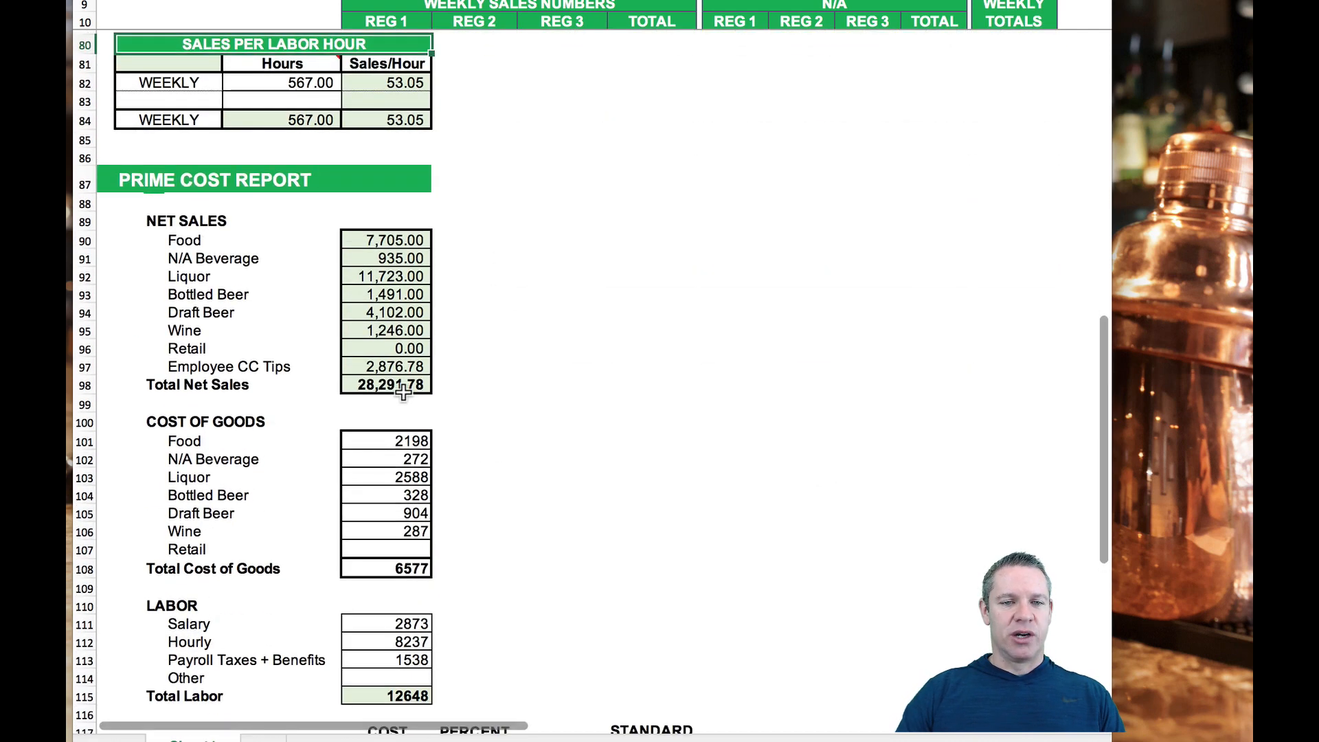
pyautogui.scroll(-3)
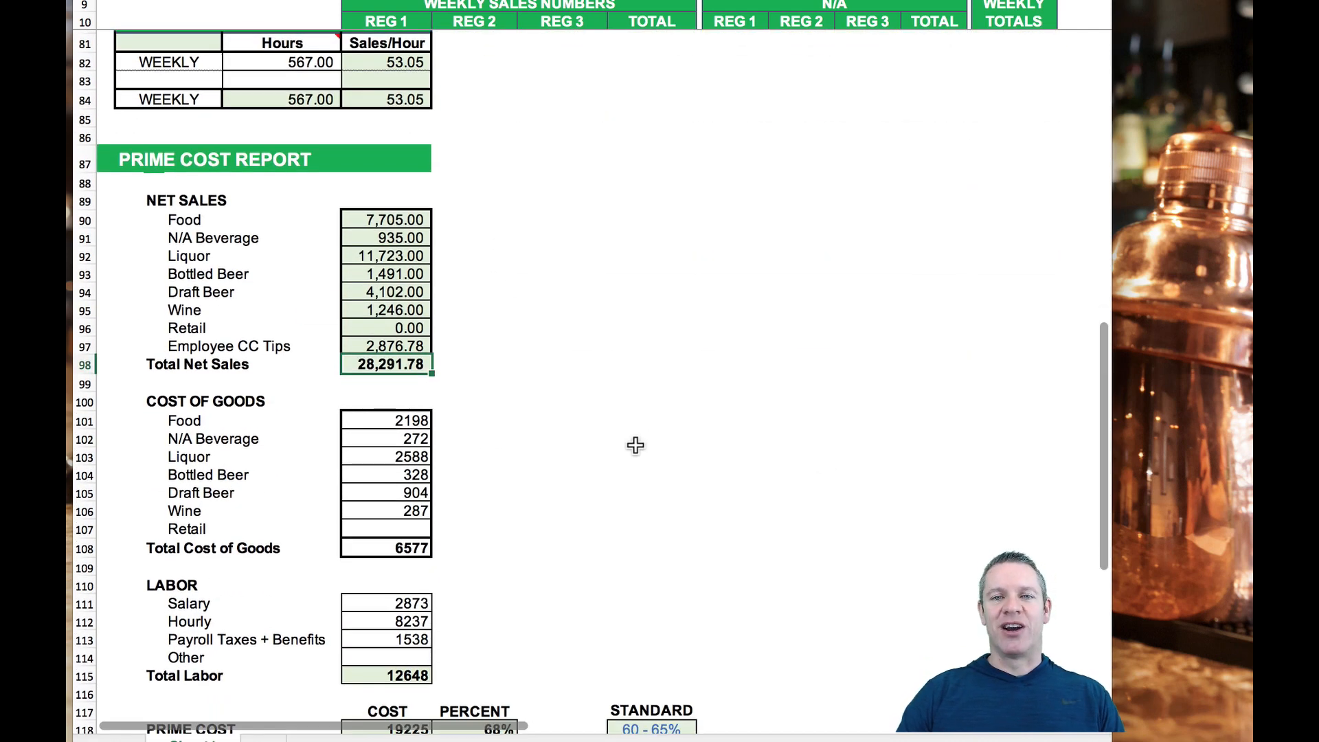
pyautogui.scroll(-3)
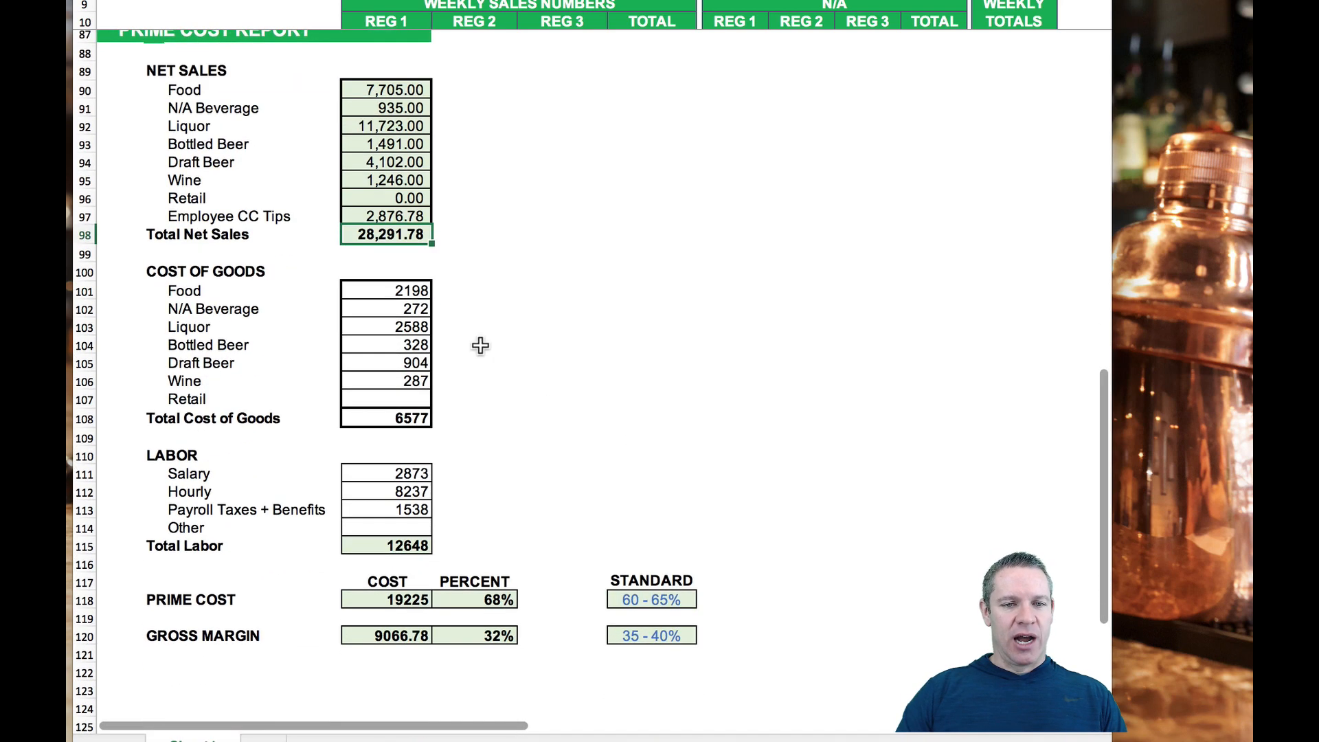
pyautogui.click(384, 290)
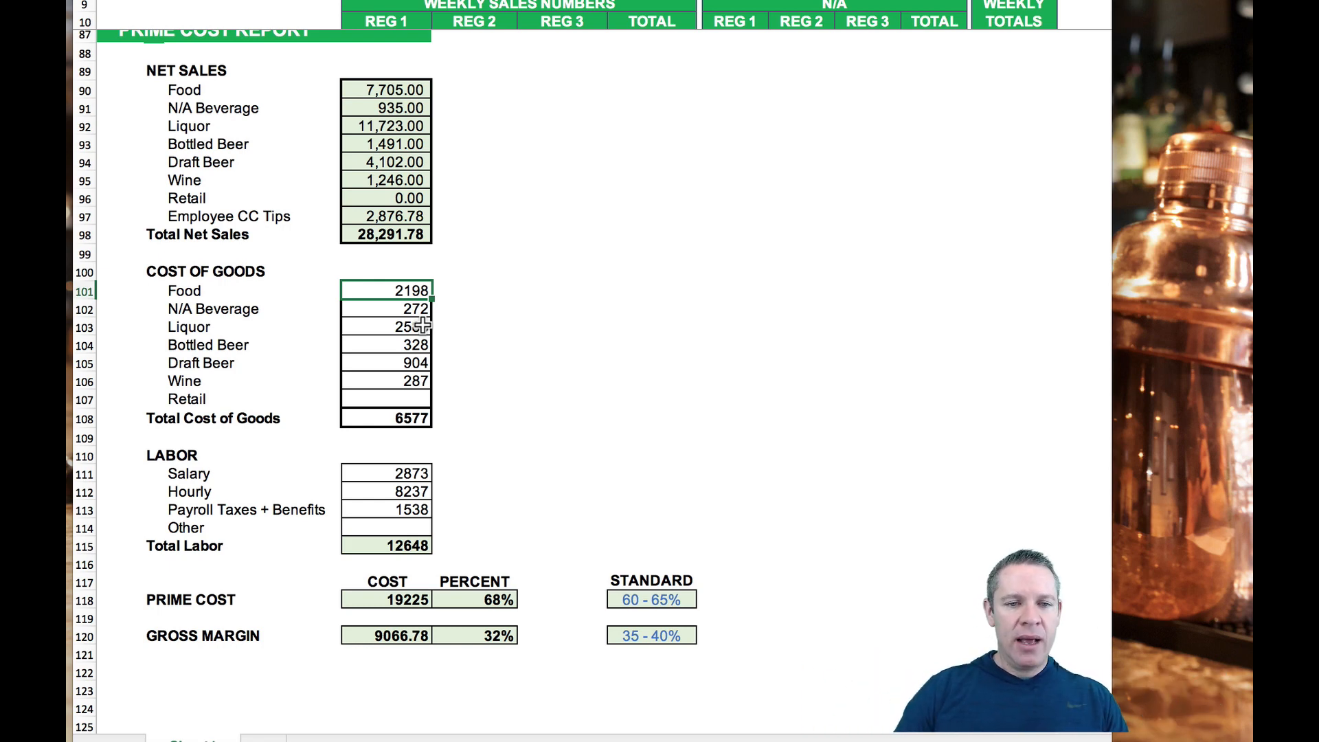
pyautogui.click(386, 326)
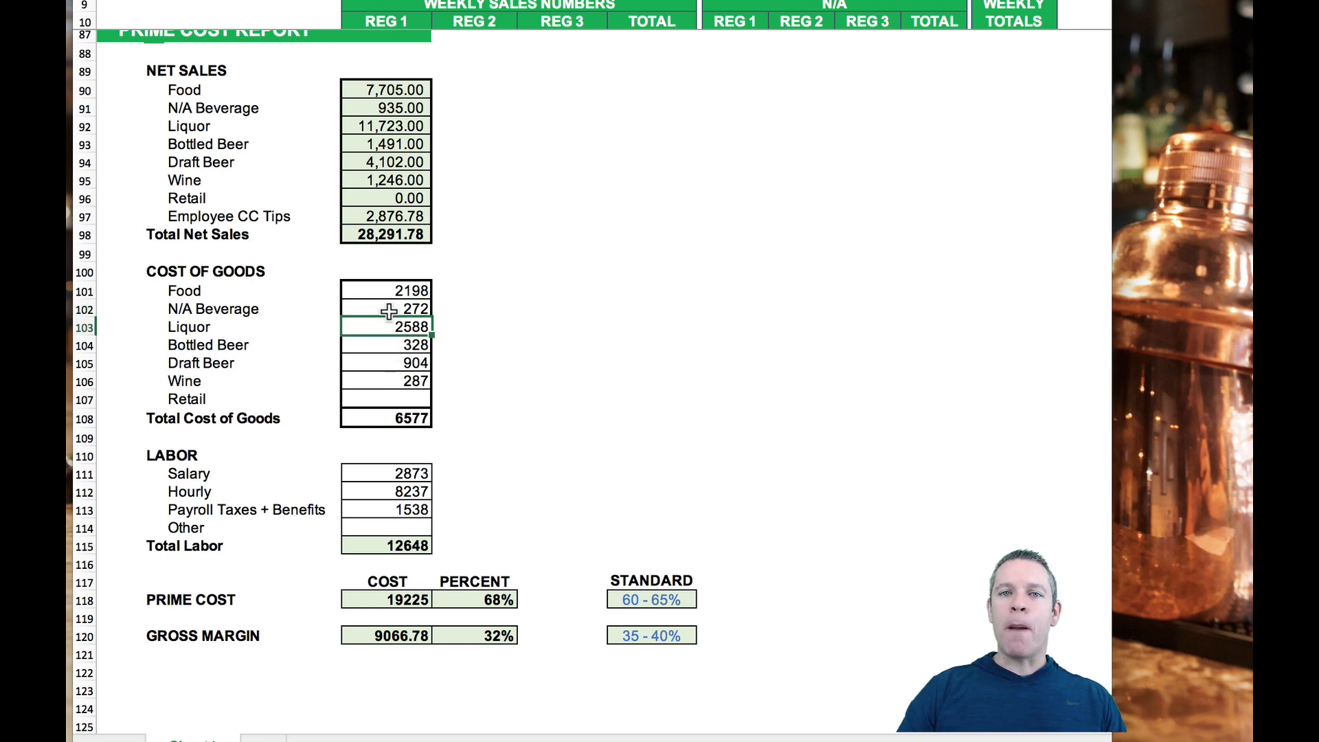
pyautogui.scroll(-3)
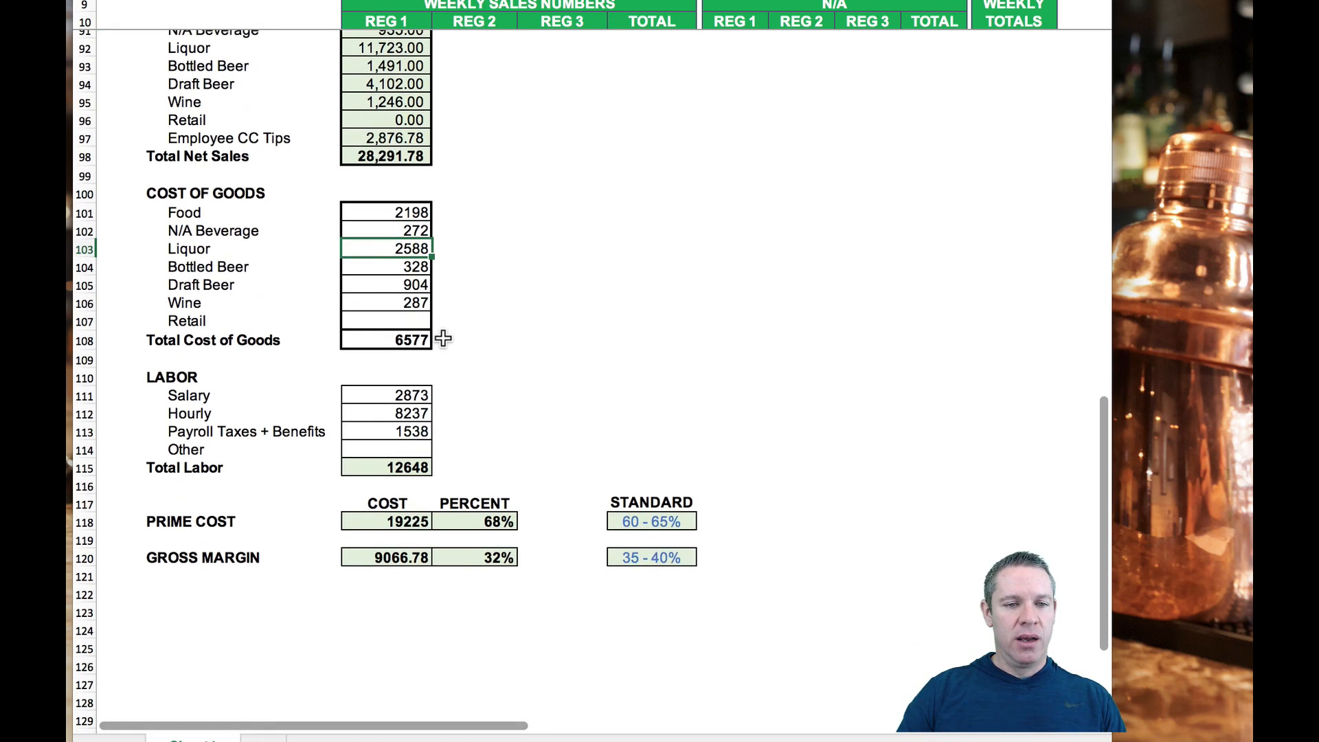
pyautogui.scroll(-3)
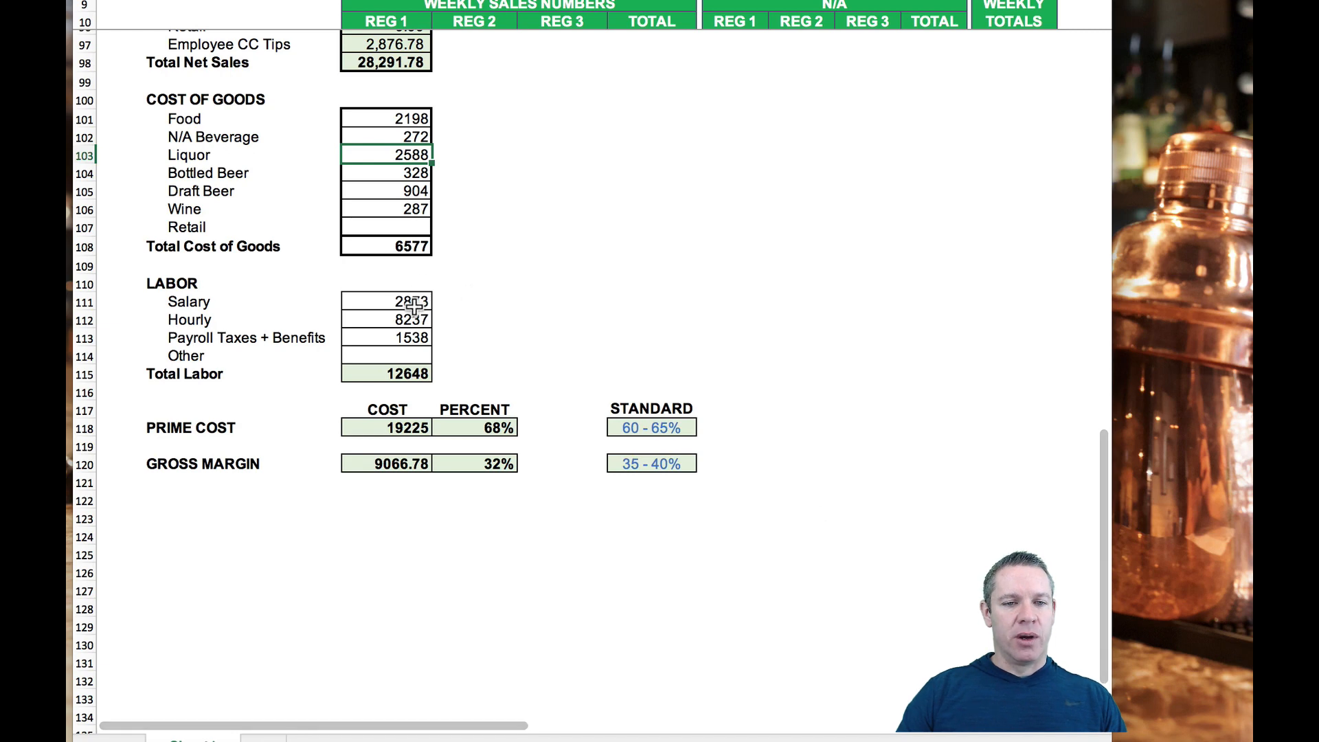
pyautogui.click(384, 301)
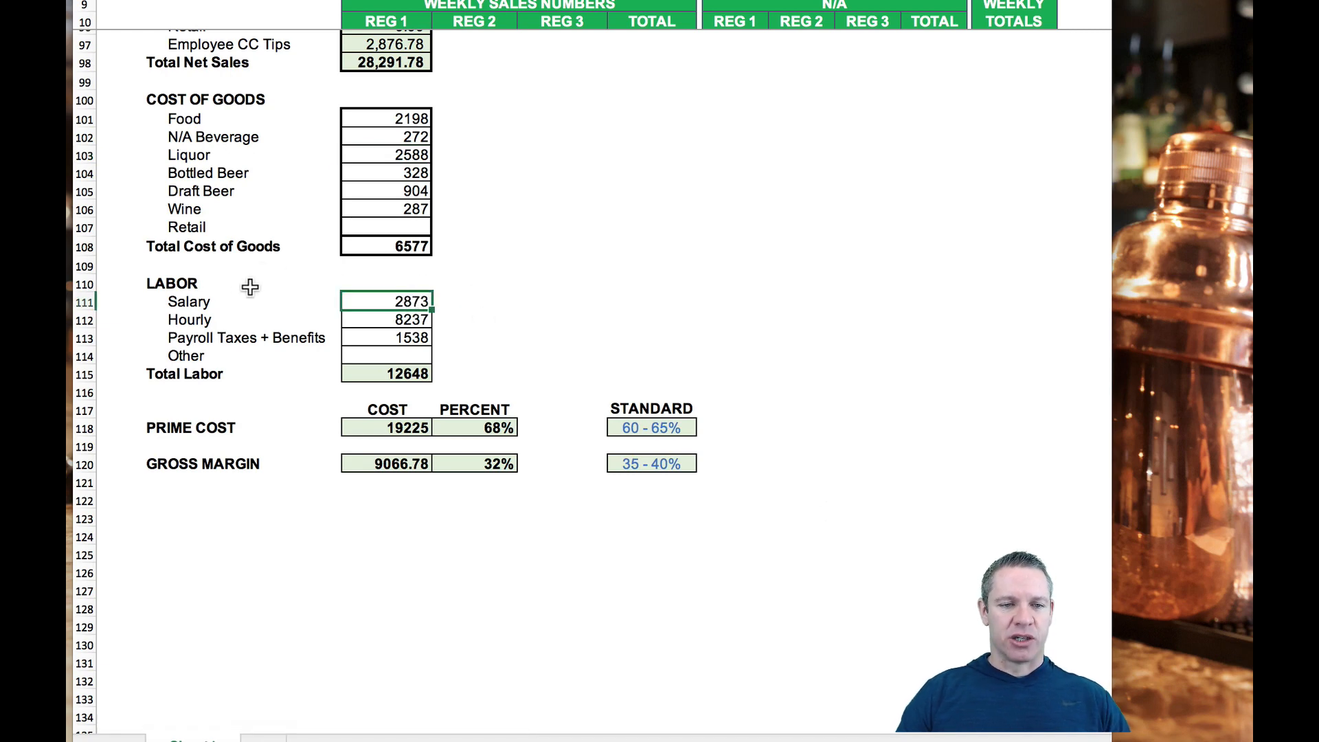
pyautogui.moveTo(387, 342)
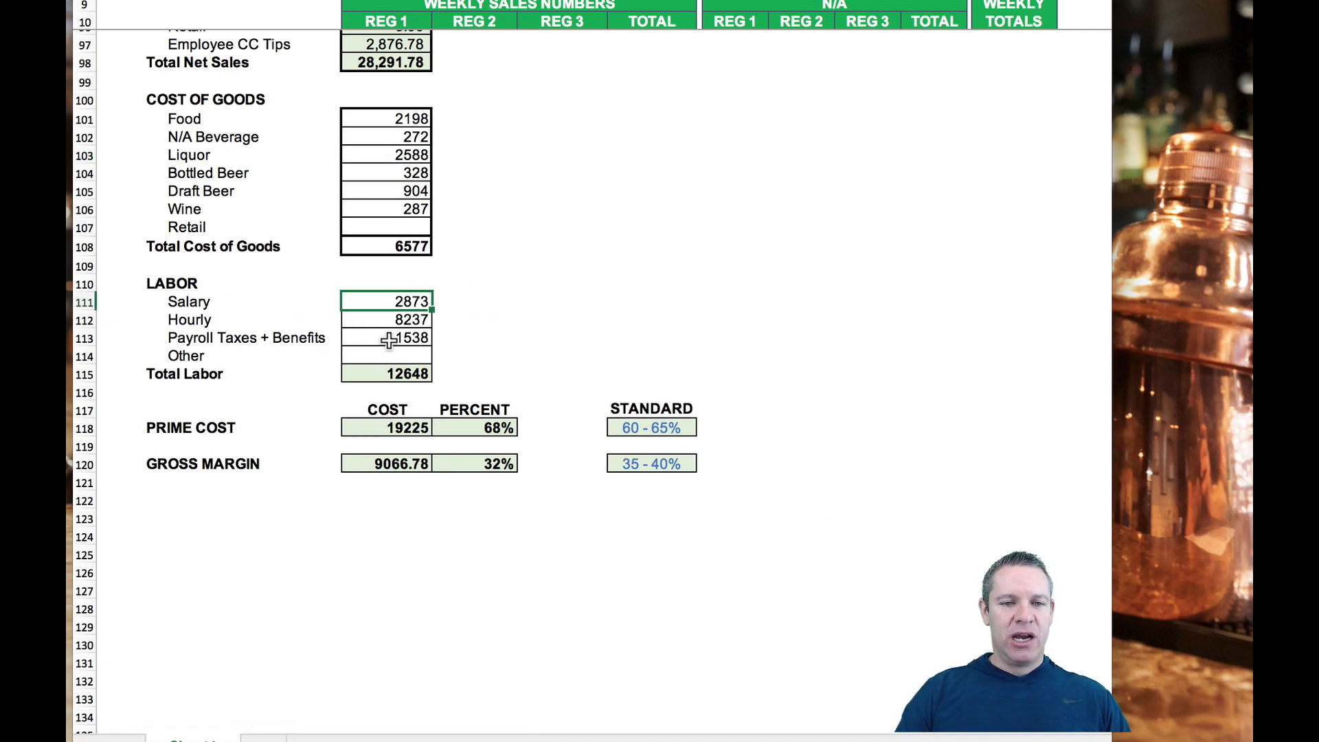
pyautogui.click(385, 354)
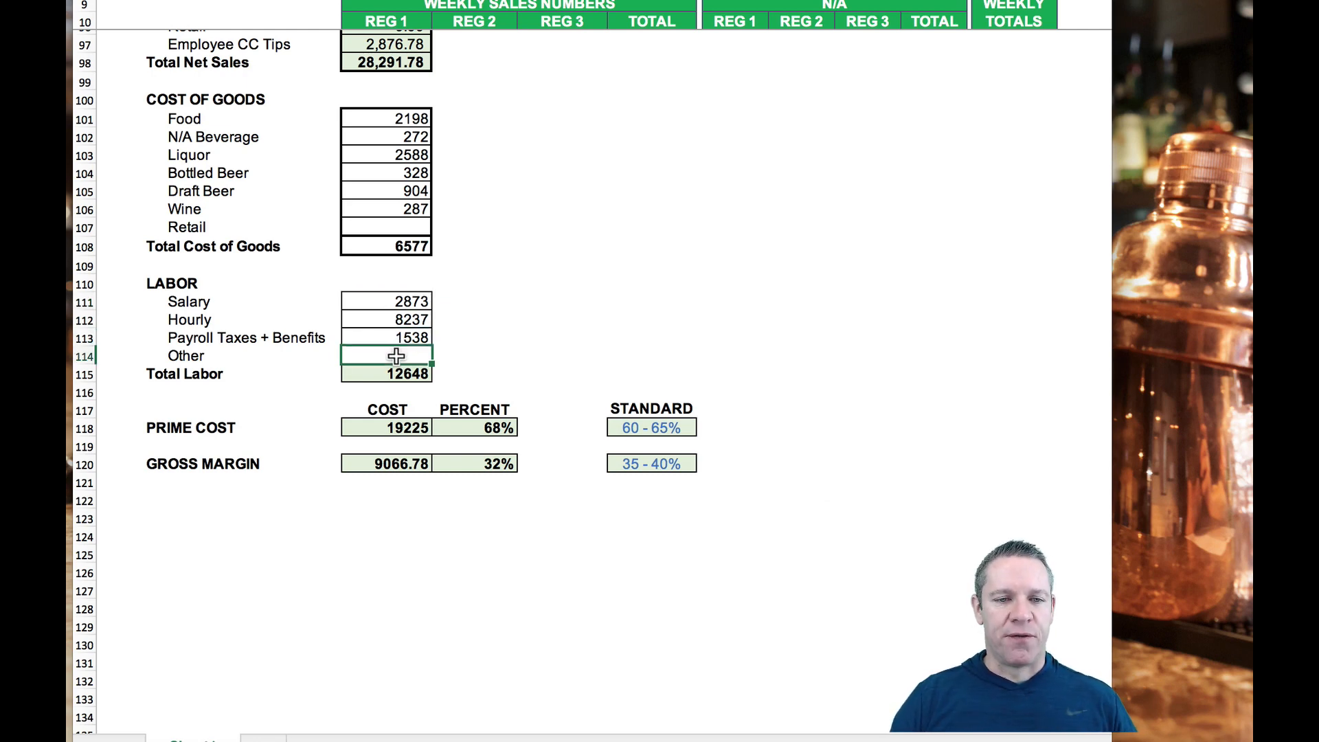
pyautogui.moveTo(259, 313)
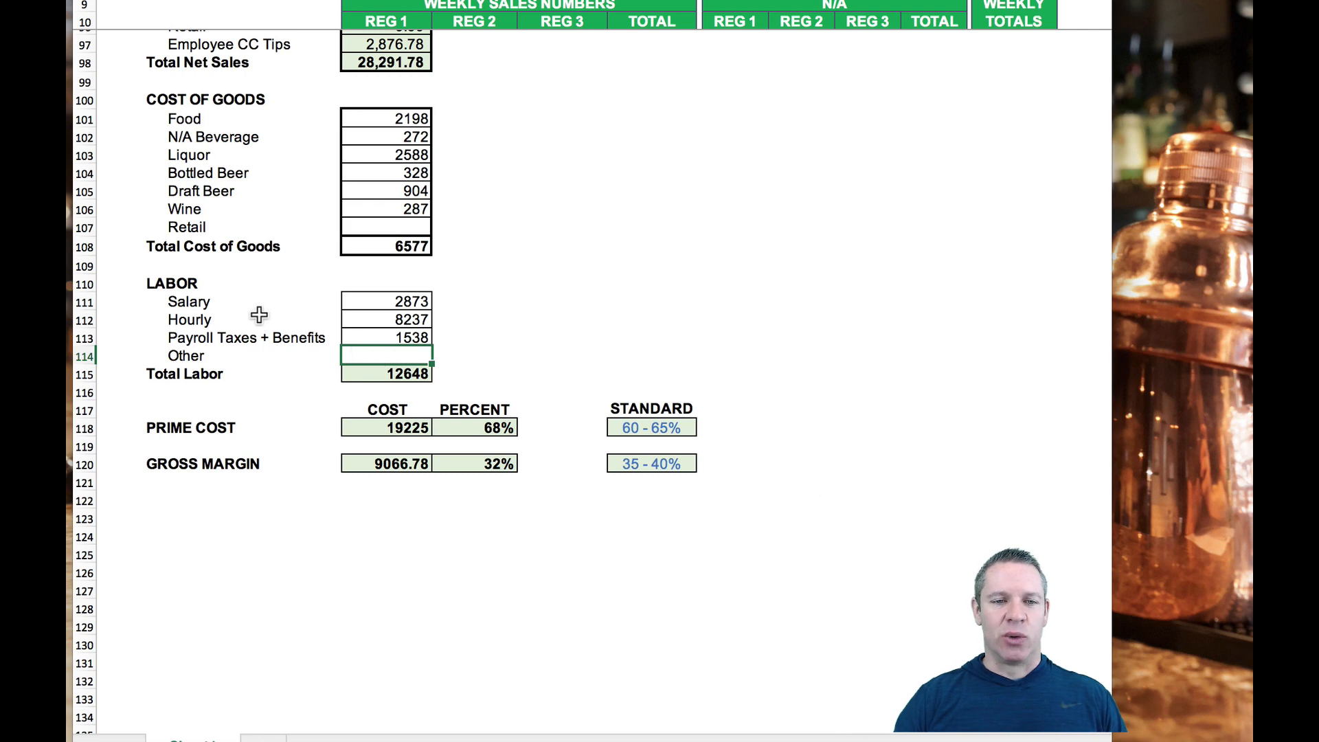
pyautogui.moveTo(399, 356)
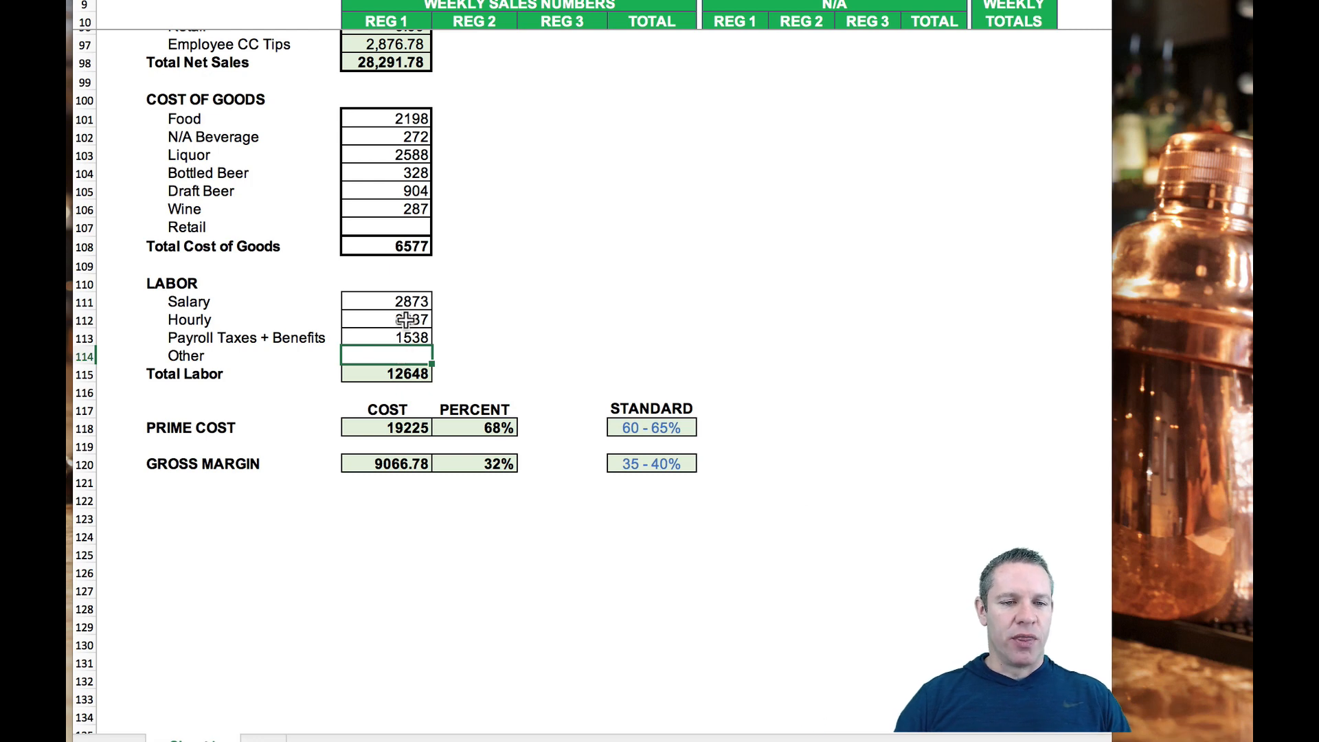
pyautogui.click(384, 301)
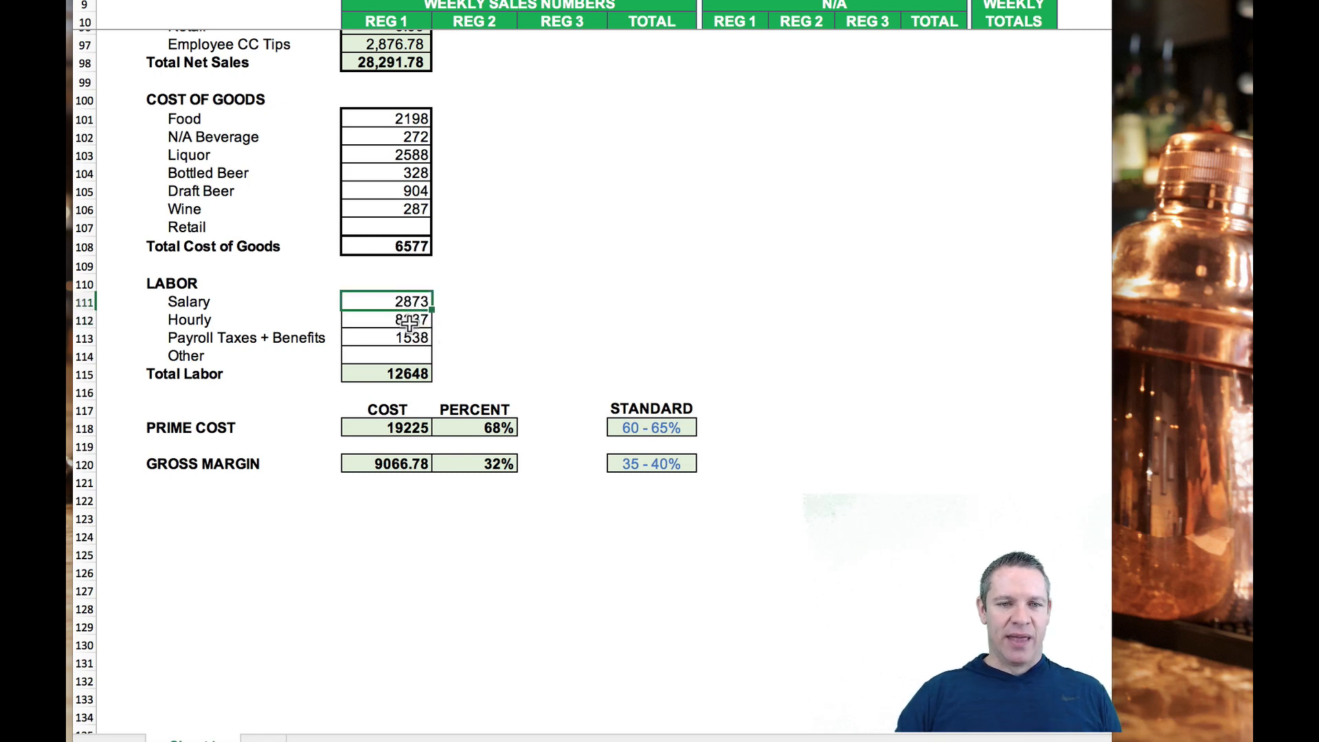
pyautogui.click(385, 320)
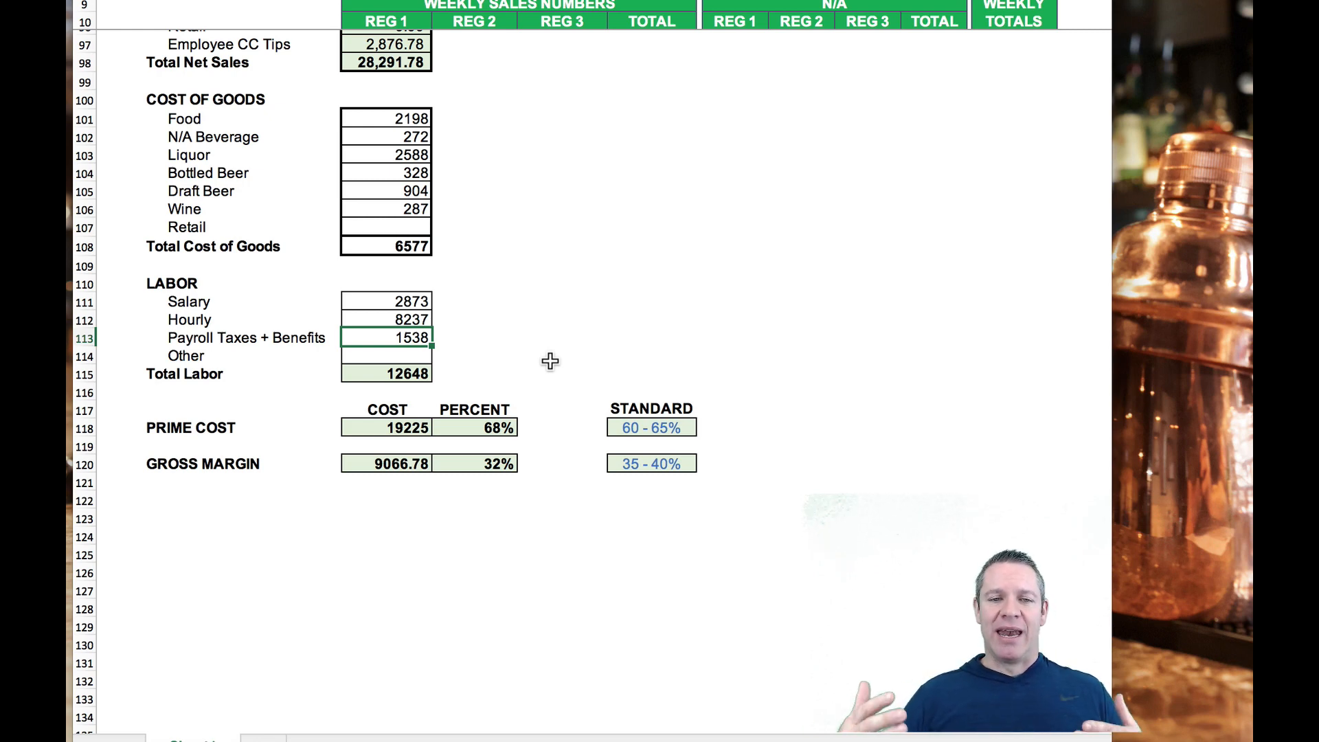
pyautogui.moveTo(409, 279)
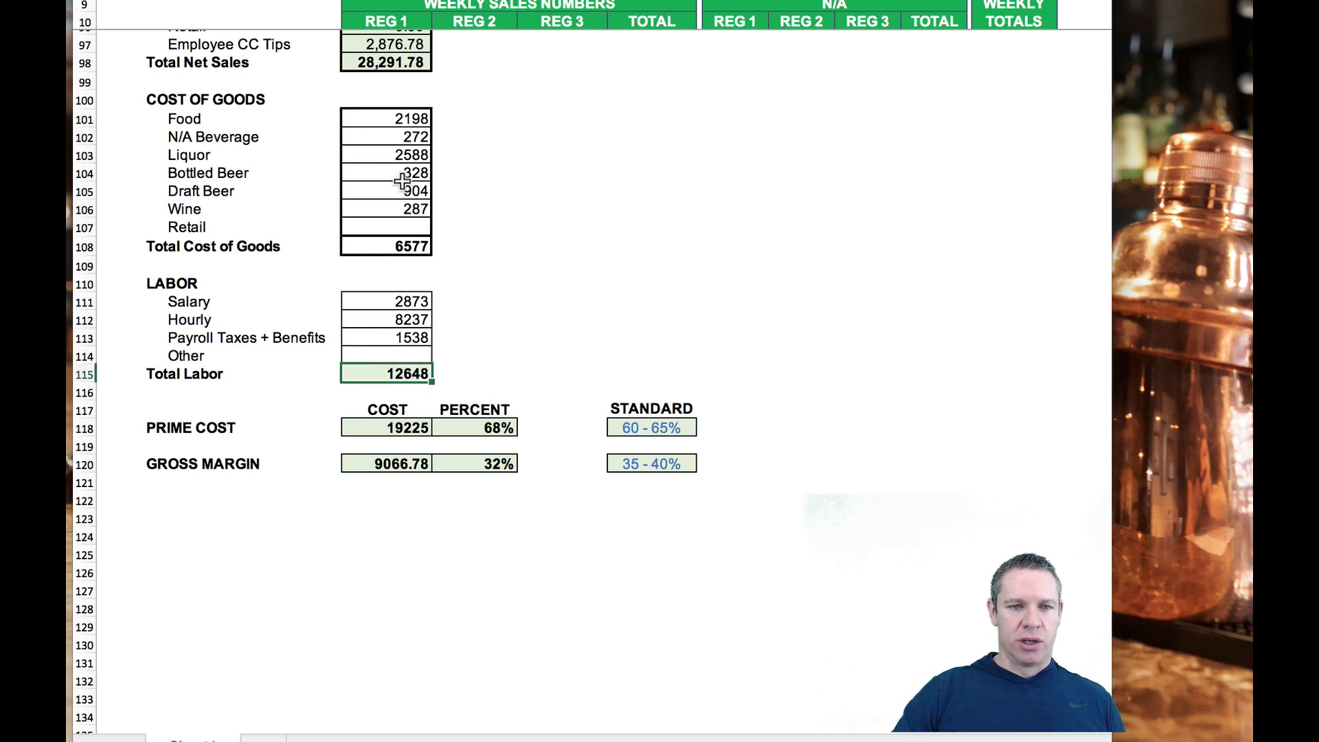
pyautogui.click(385, 246)
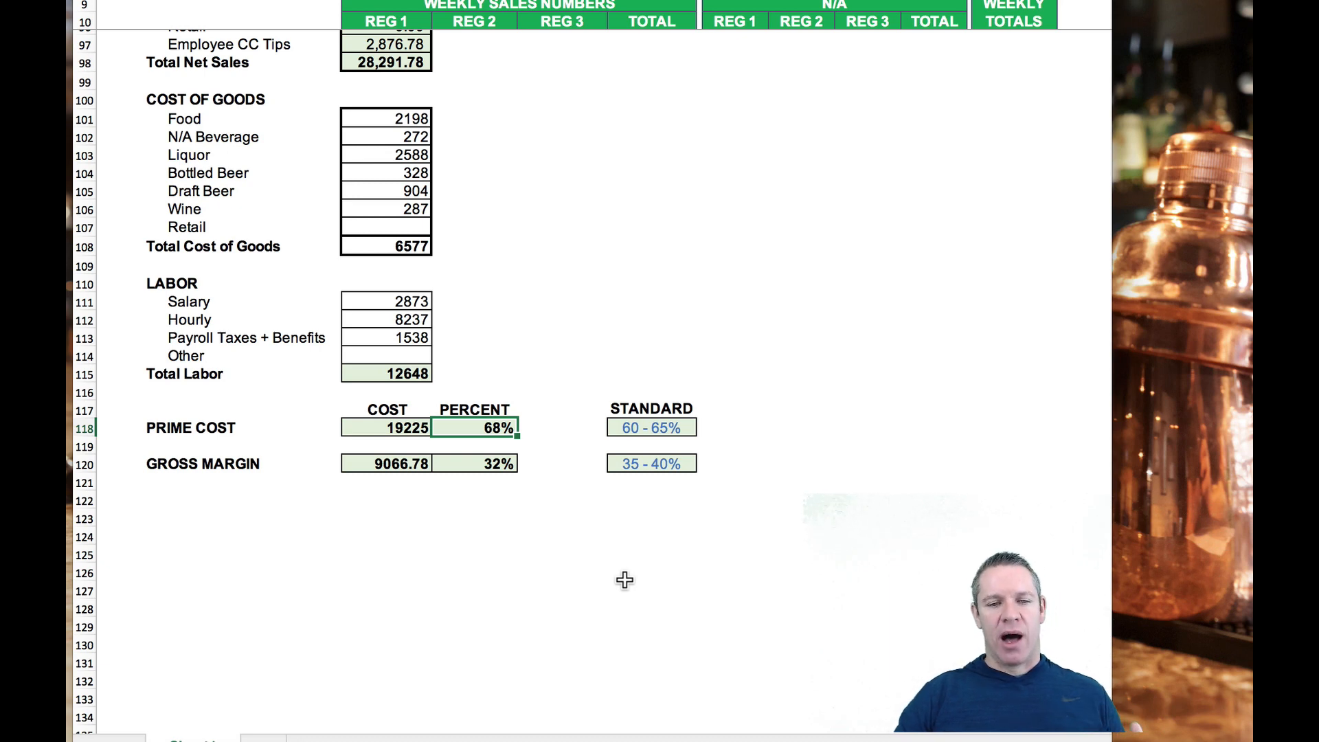
pyautogui.click(650, 427)
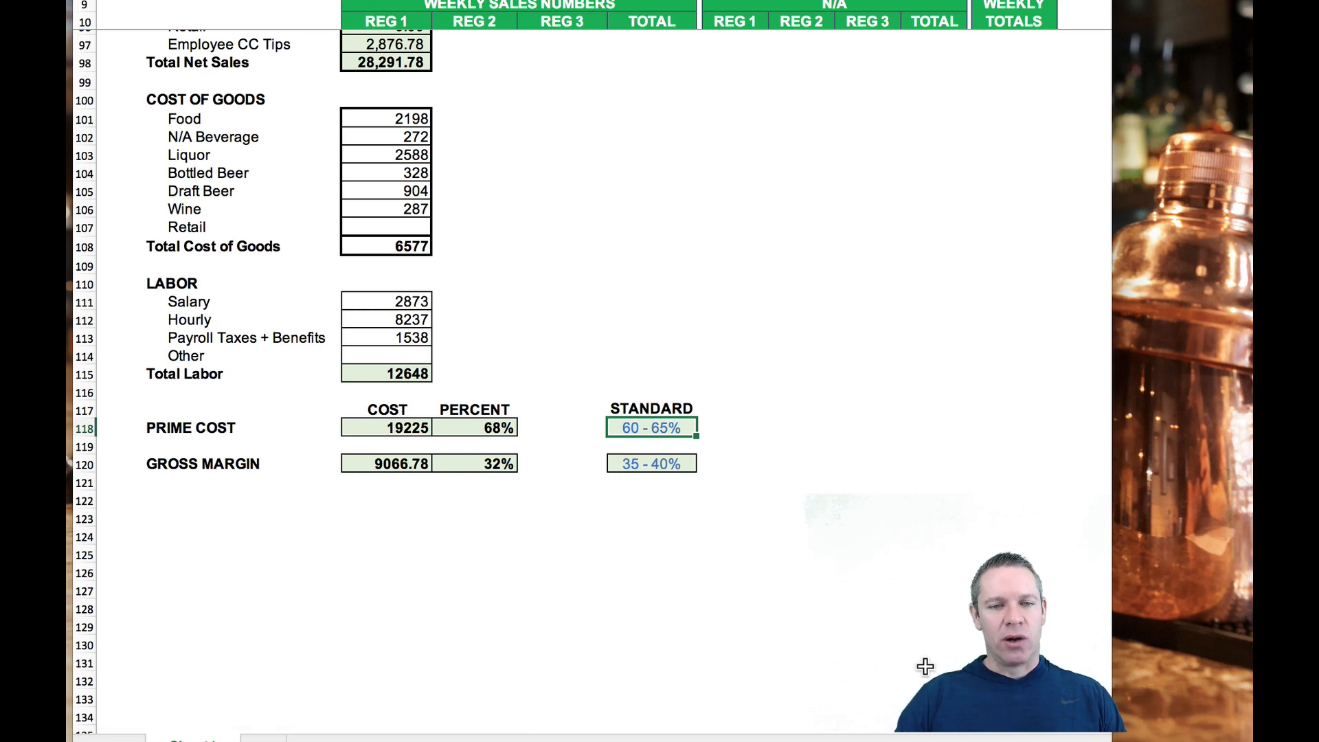
pyautogui.moveTo(494, 463)
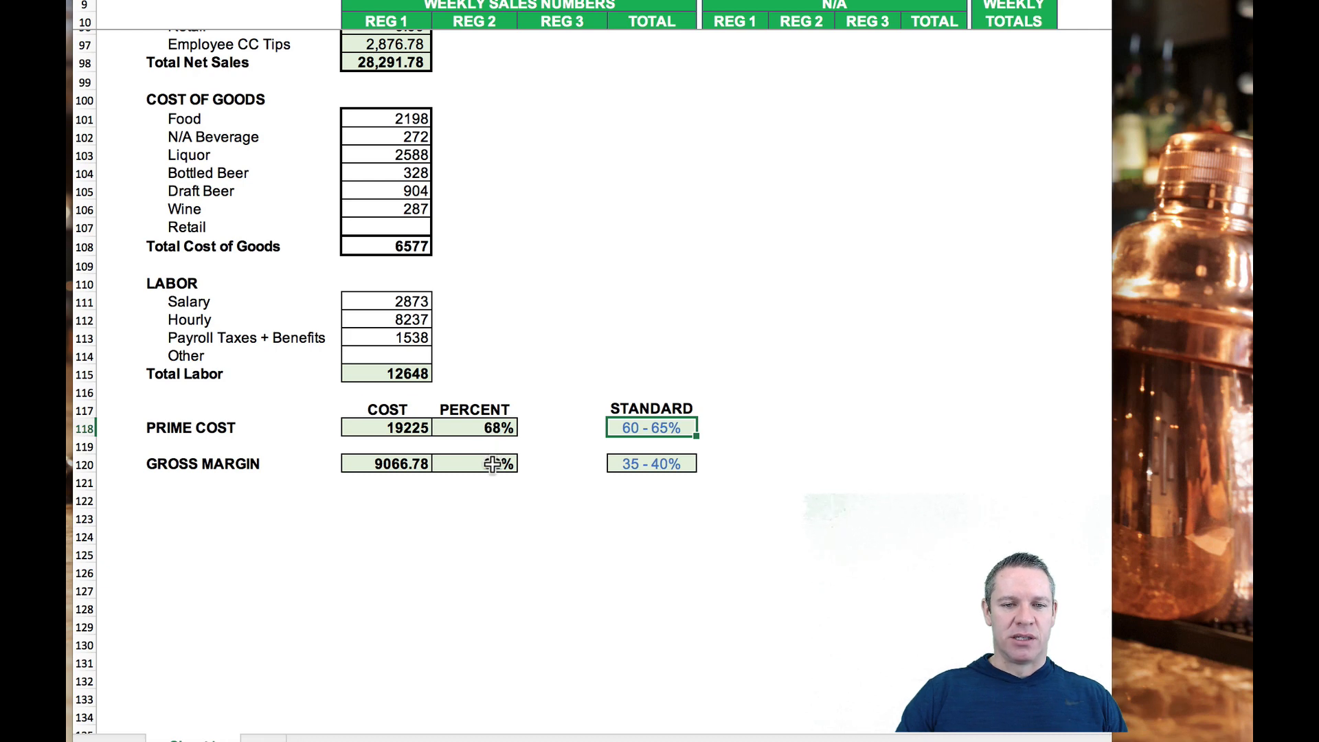
pyautogui.click(474, 463)
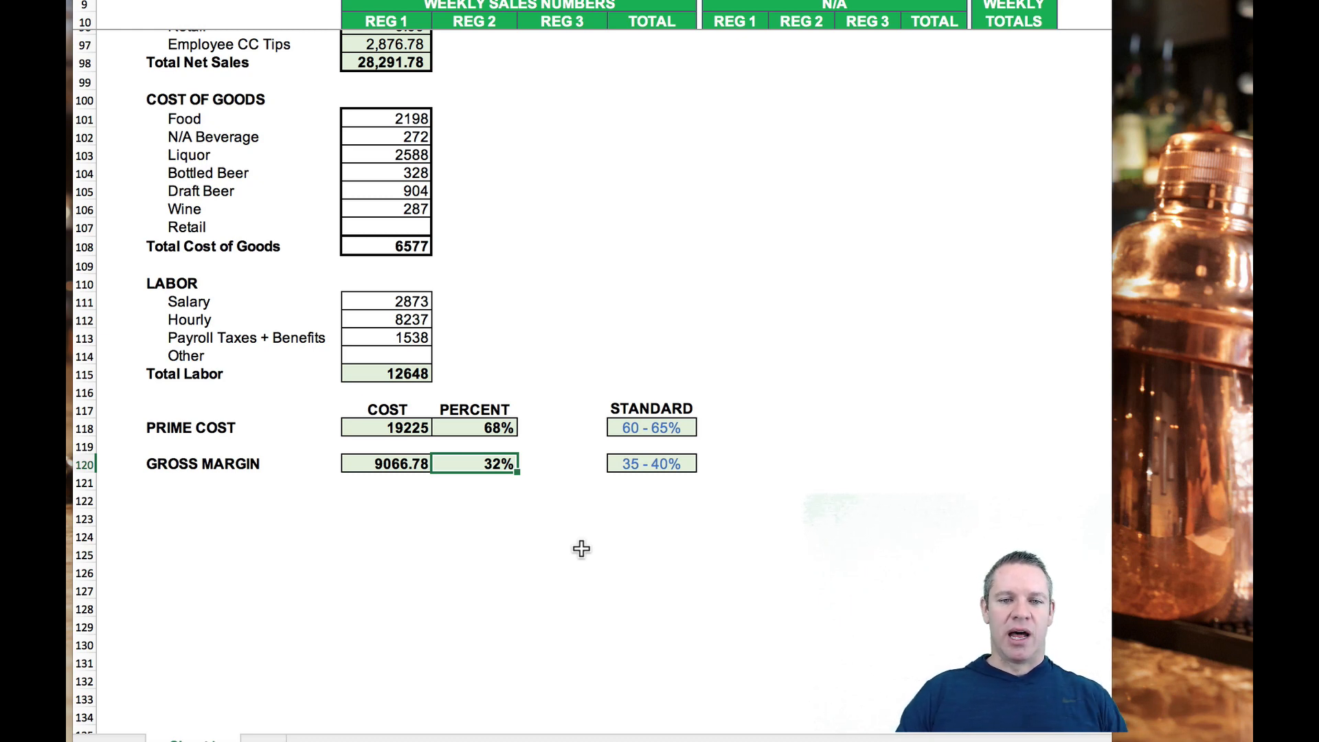
pyautogui.moveTo(543, 470)
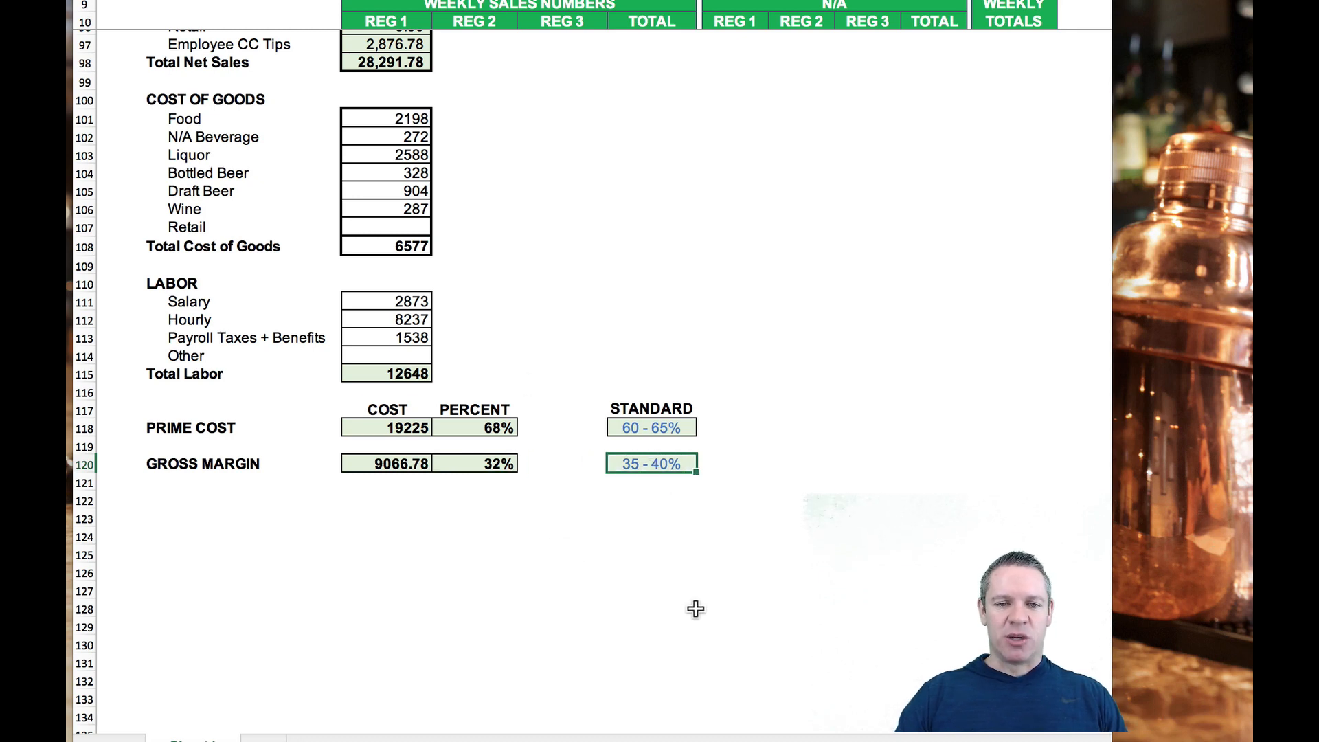
pyautogui.moveTo(491, 463)
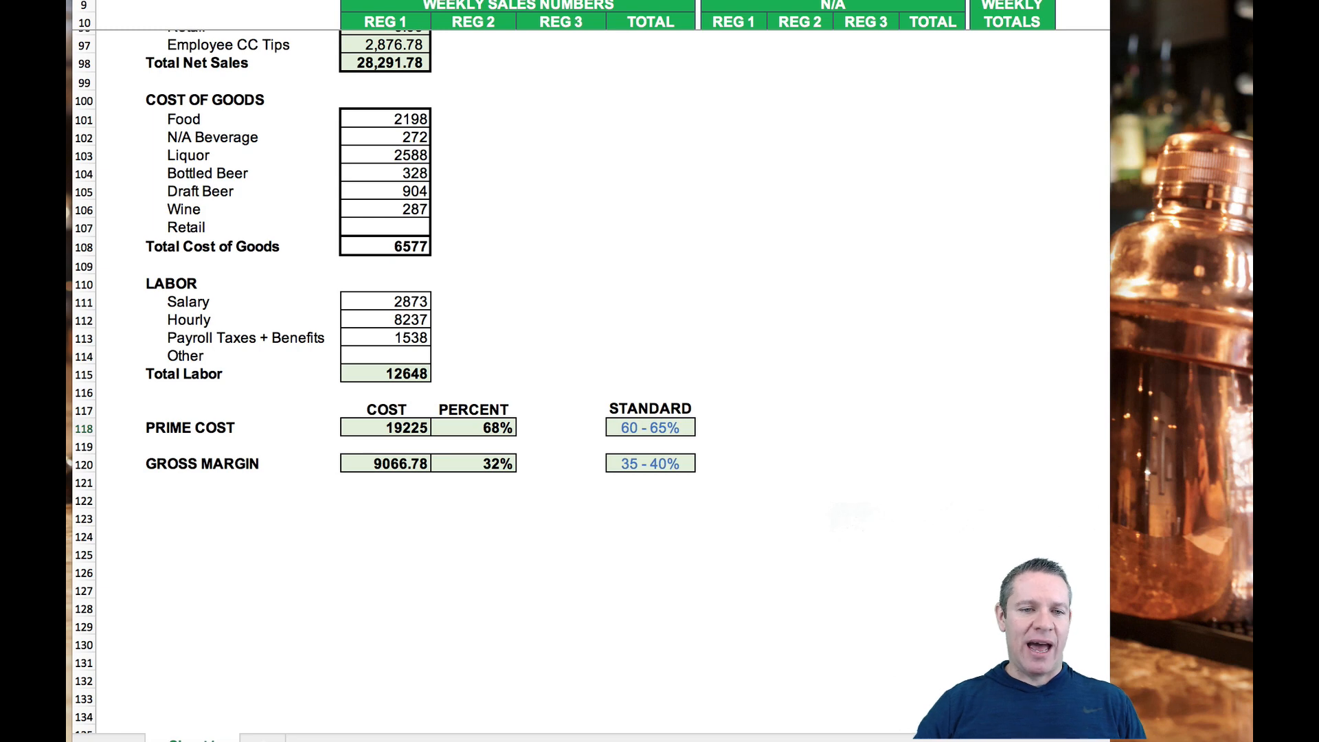
pyautogui.moveTo(398, 174)
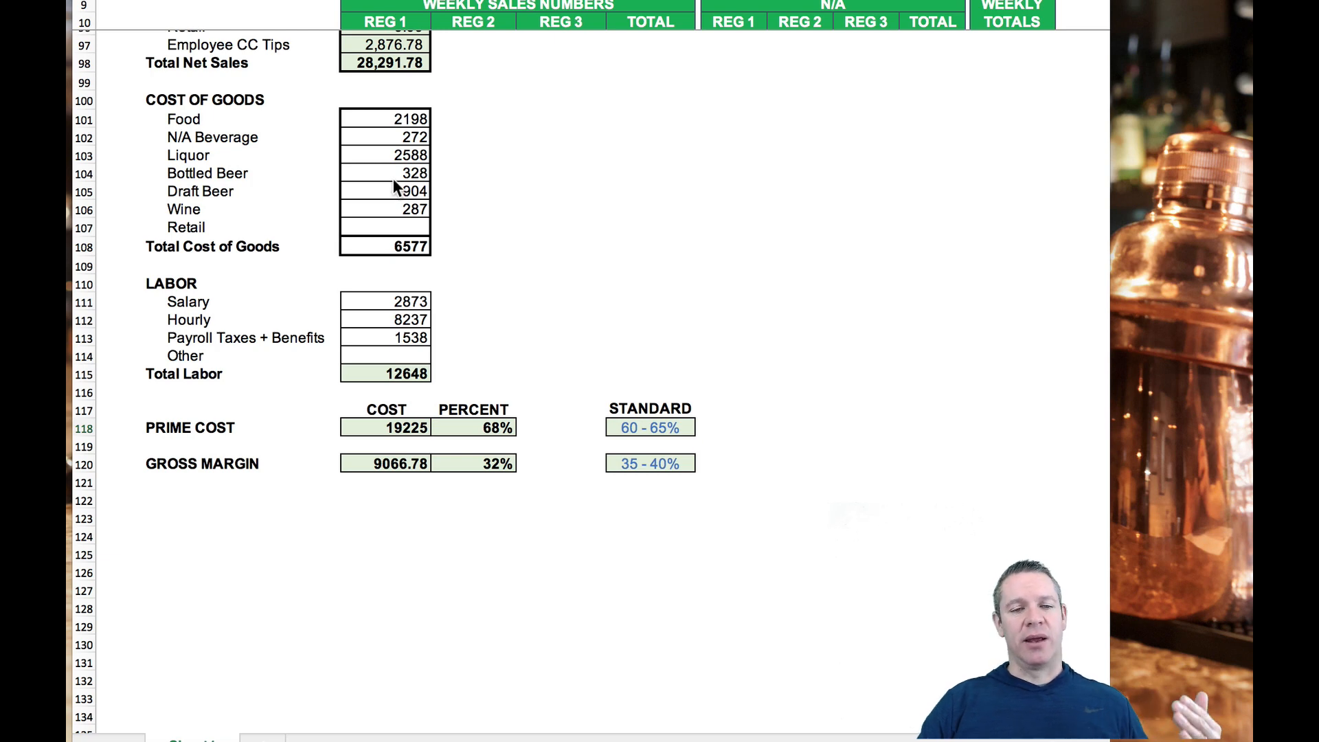
pyautogui.click(473, 427)
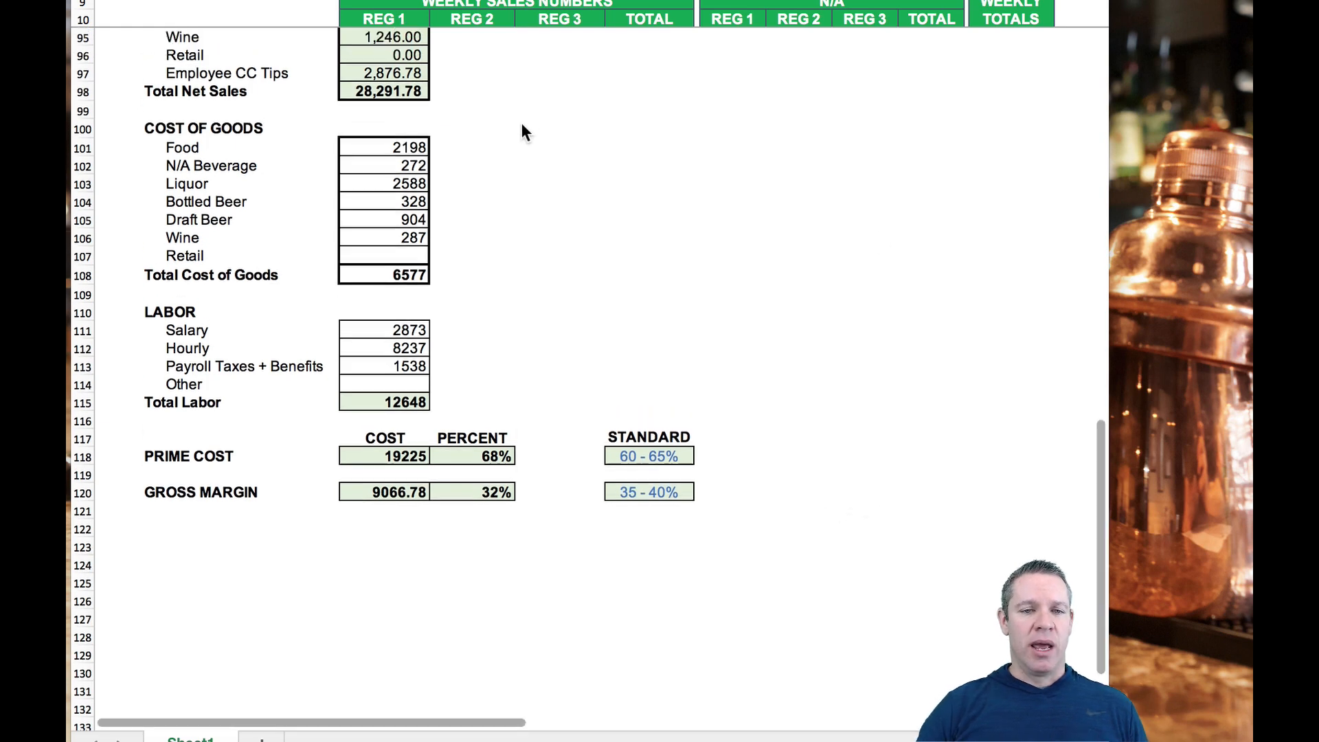
pyautogui.moveTo(412, 357)
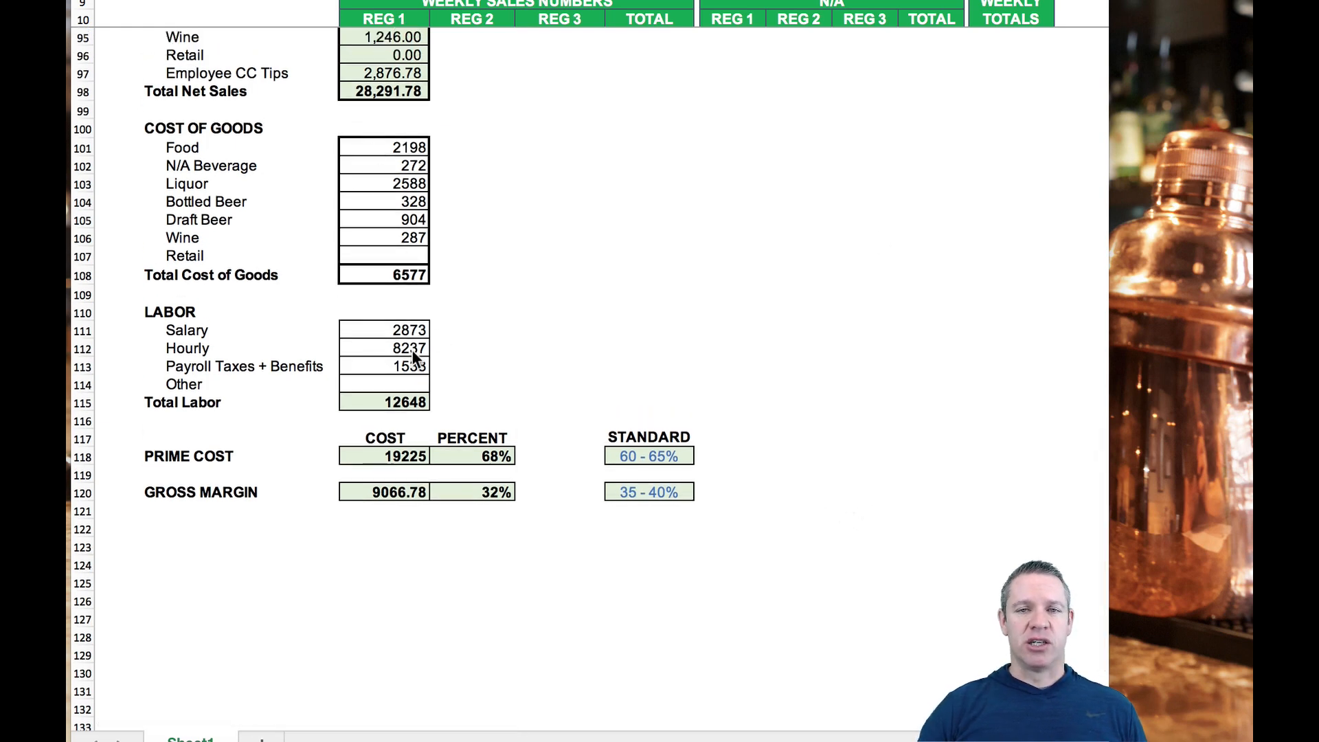